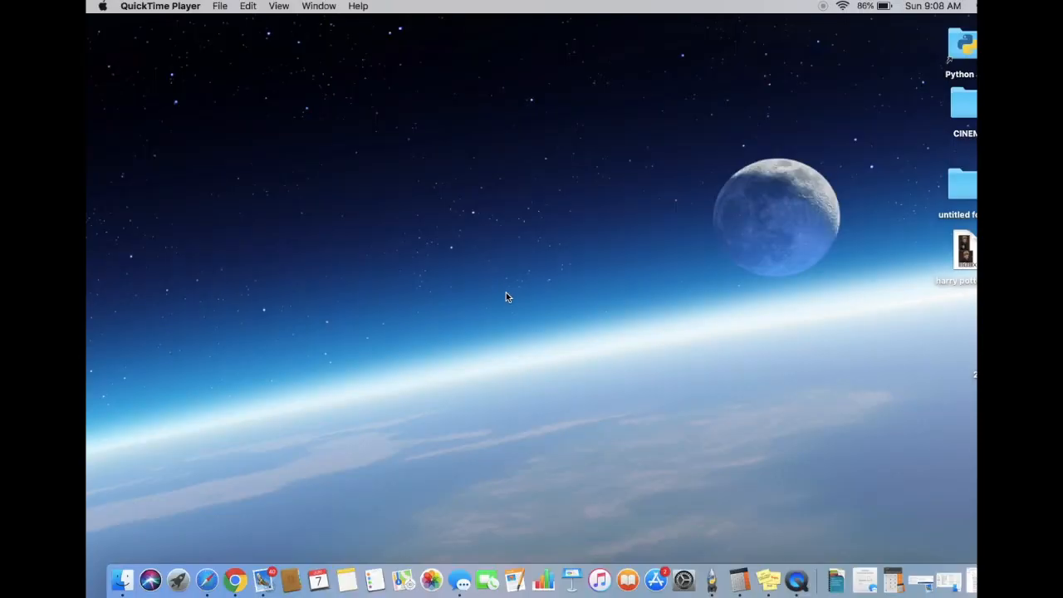
{"action": "mouse_move", "coordinate": [362, 396]}
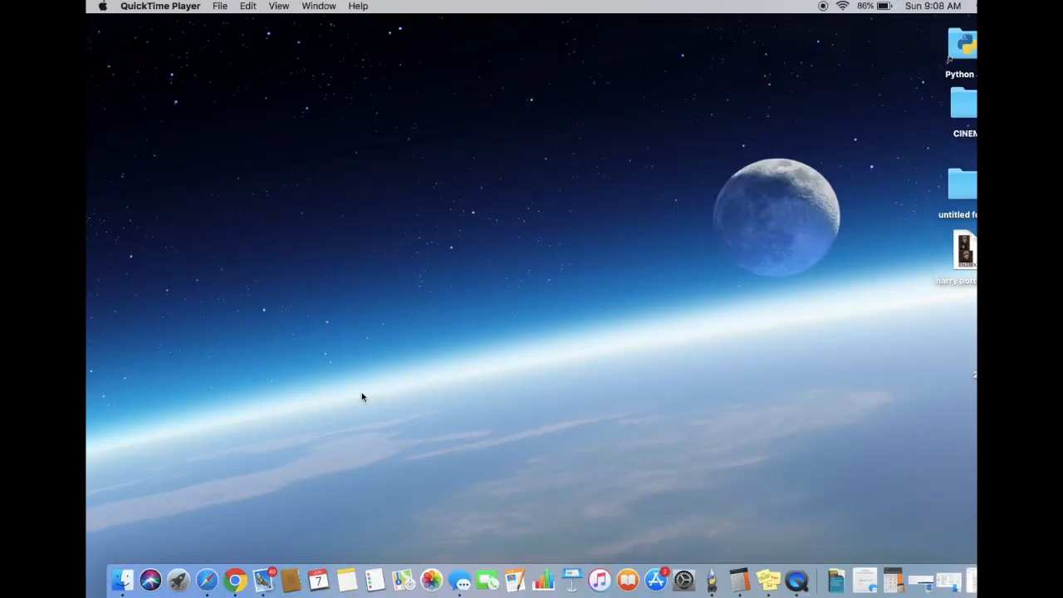
{"action": "mouse_move", "coordinate": [251, 460]}
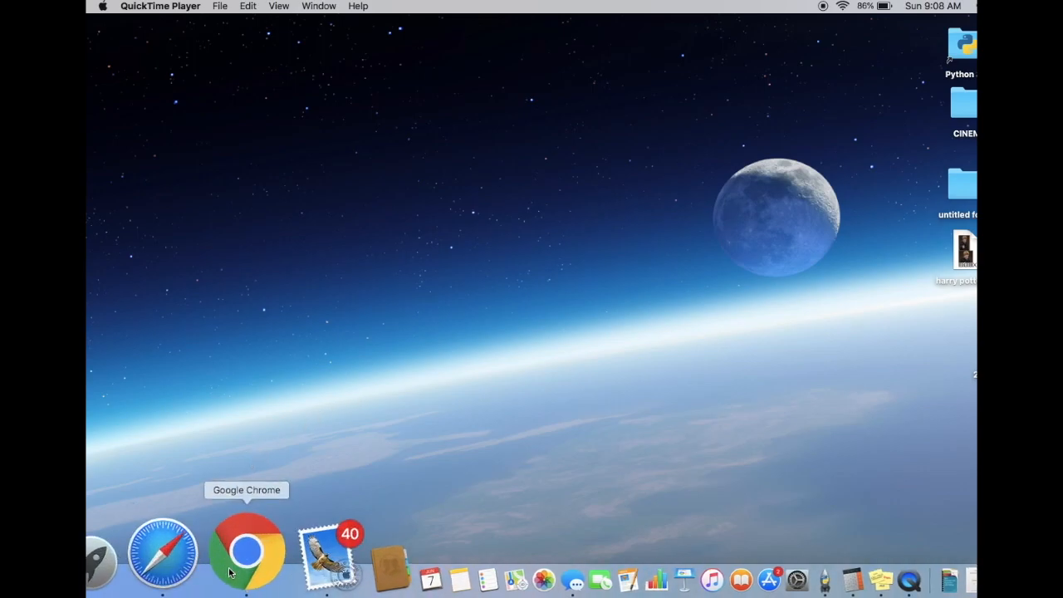
- Open Chrome and follow the 'Scratch - Imagine, Program, Share' search result
{"action": "left_click", "coordinate": [247, 552]}
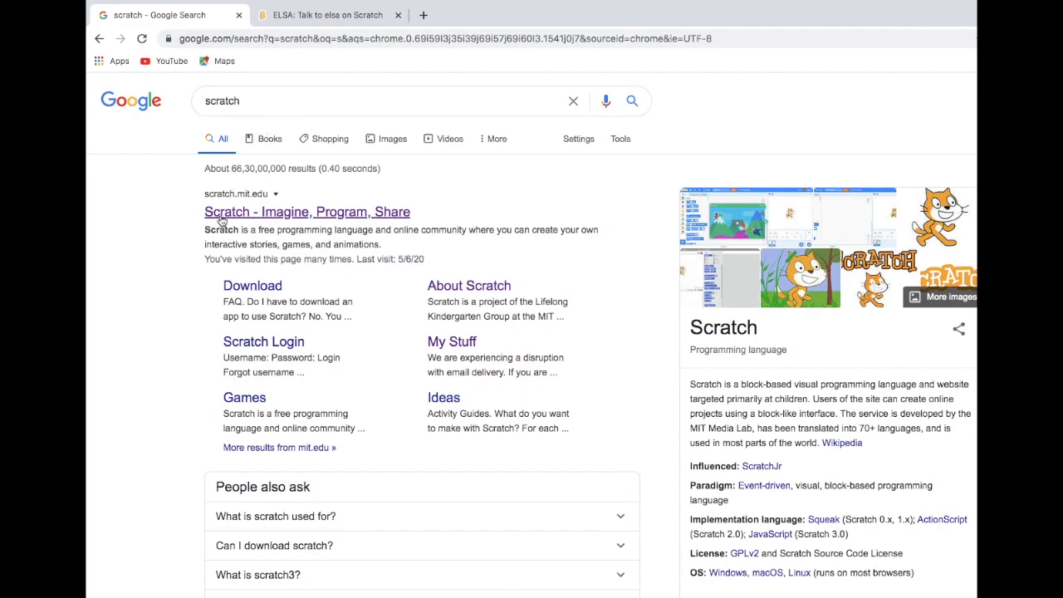
{"action": "mouse_move", "coordinate": [349, 216]}
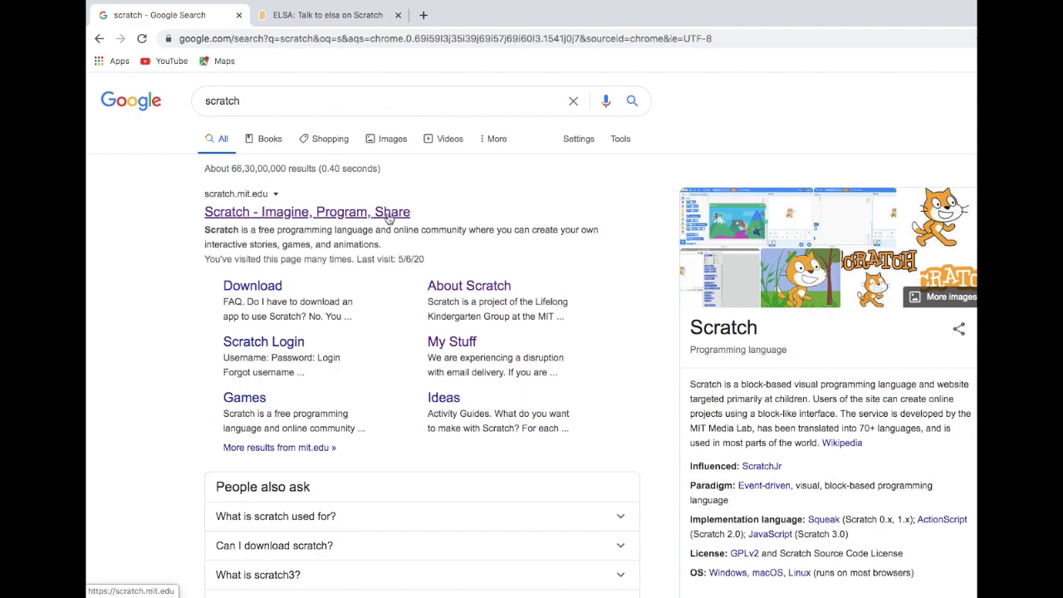
{"action": "mouse_move", "coordinate": [213, 222]}
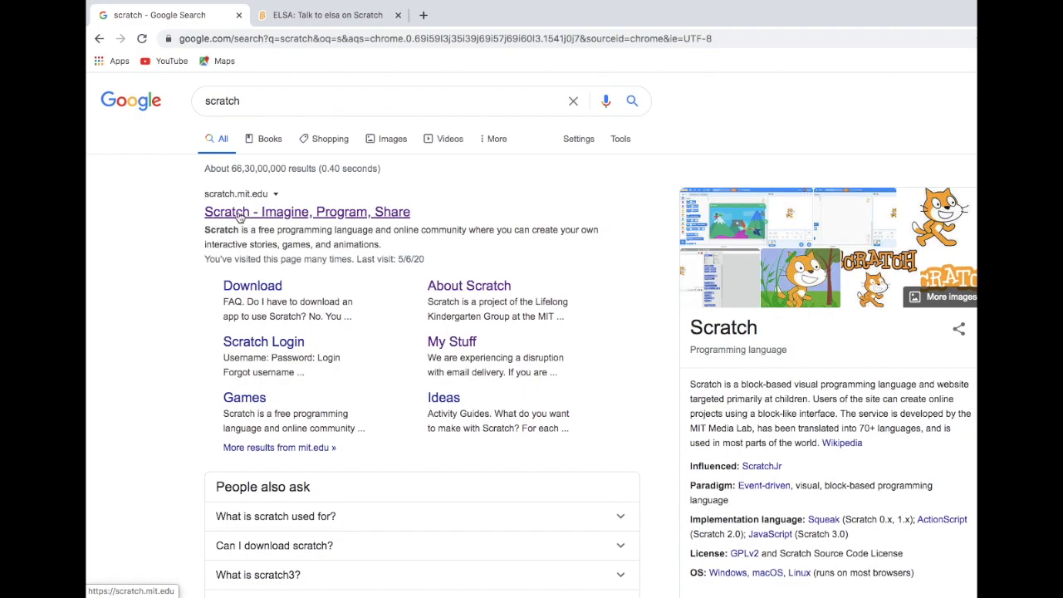
{"action": "left_click", "coordinate": [307, 212]}
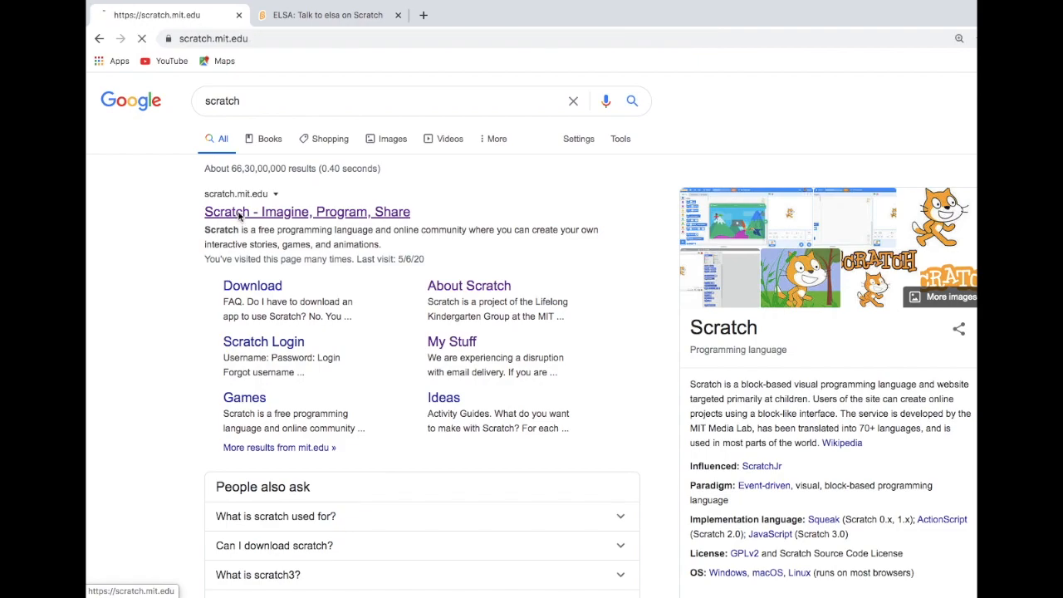
- Go to My Stuff from the account menu and start a new project
{"action": "left_click", "coordinate": [307, 211]}
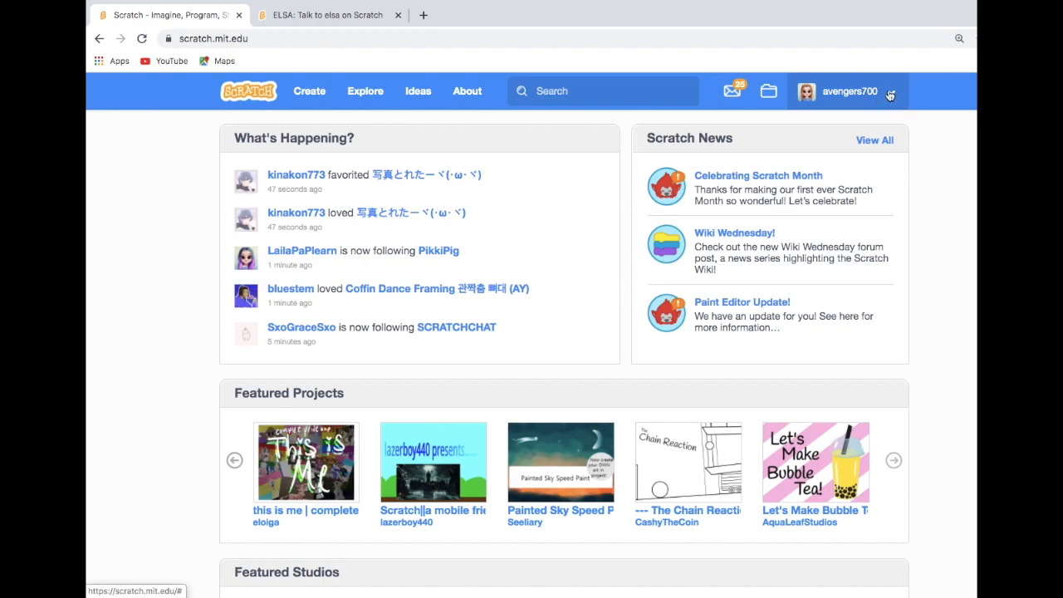
{"action": "left_click", "coordinate": [888, 91]}
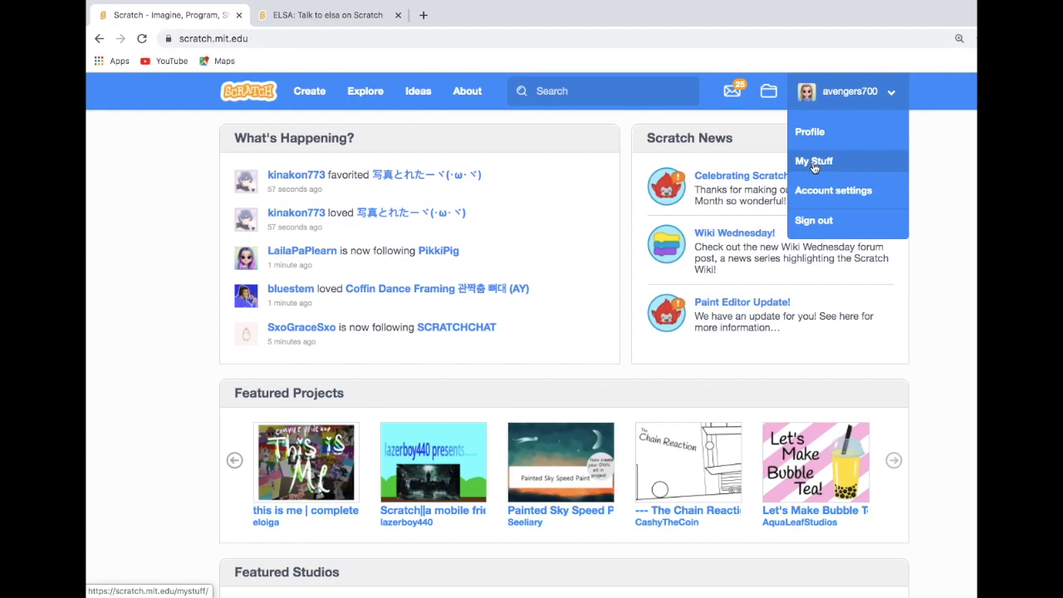
{"action": "left_click", "coordinate": [813, 160]}
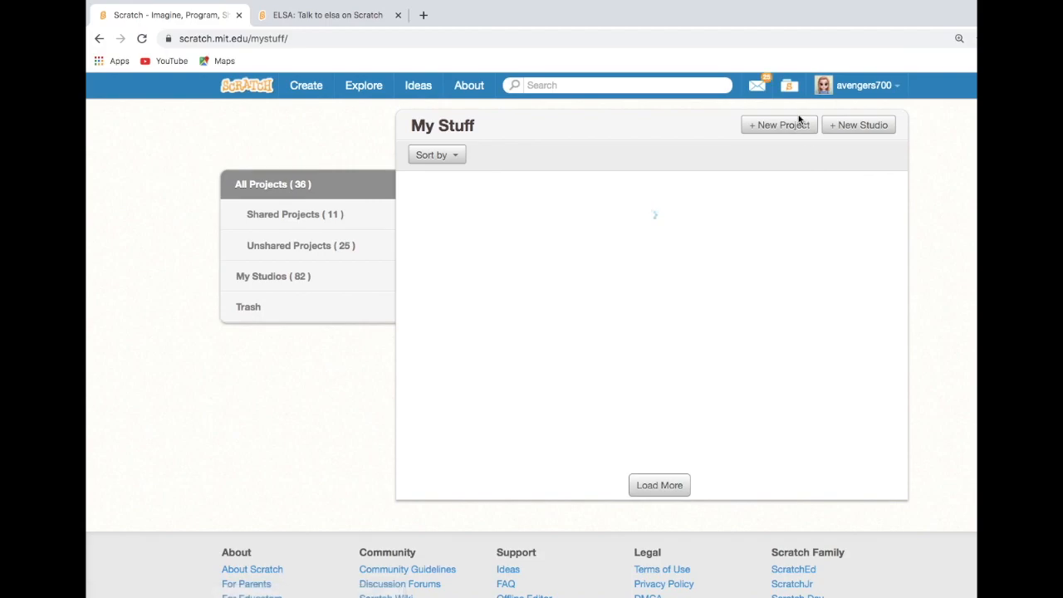
{"action": "left_click", "coordinate": [778, 125]}
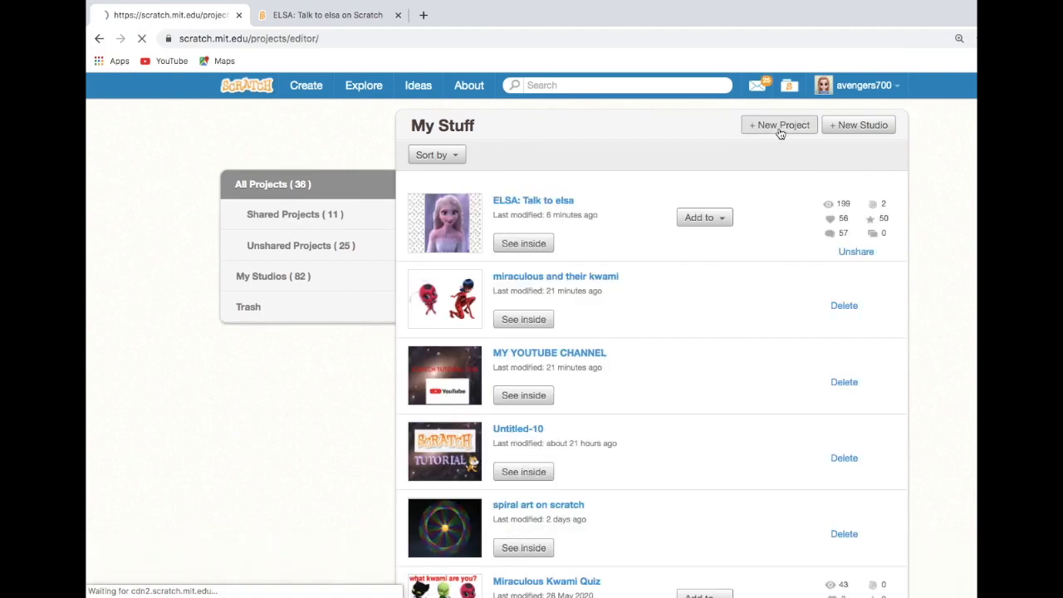
- Let the new Untitled-11 project load with the default cat sprite
{"action": "left_click", "coordinate": [778, 125]}
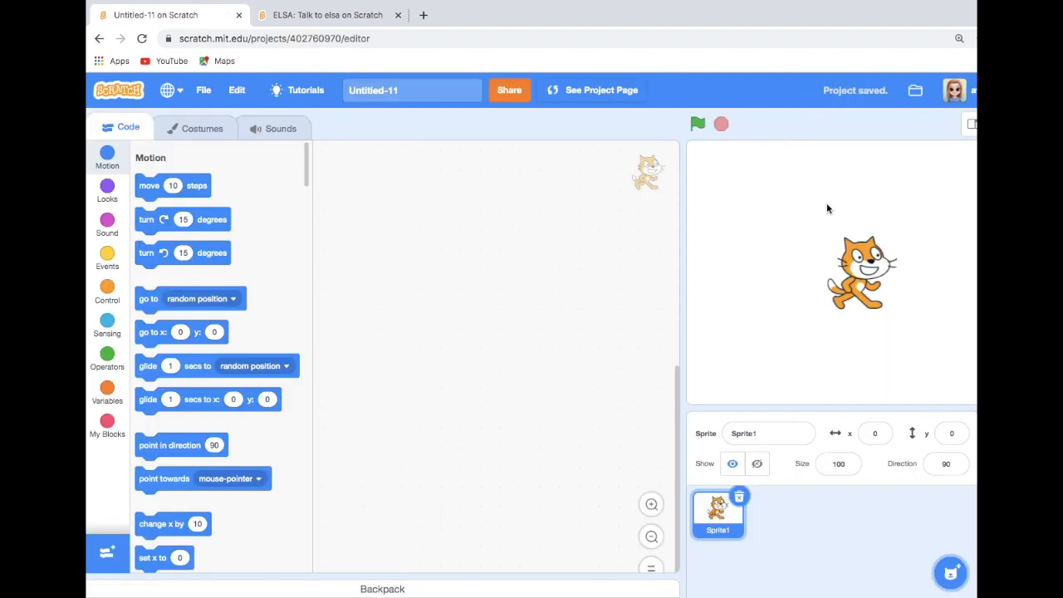
{"action": "mouse_move", "coordinate": [870, 351]}
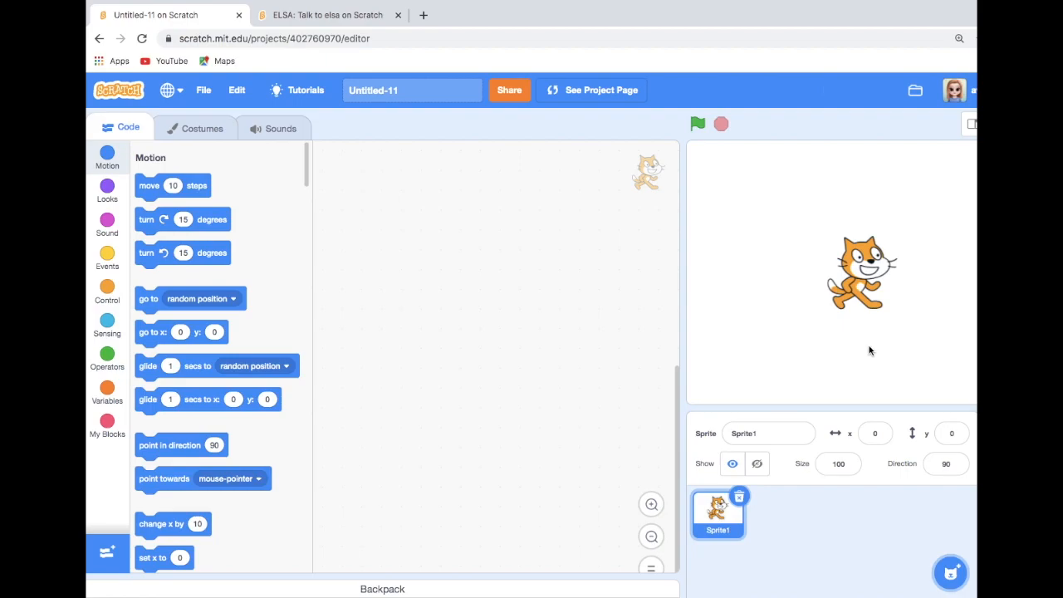
{"action": "mouse_move", "coordinate": [185, 502]}
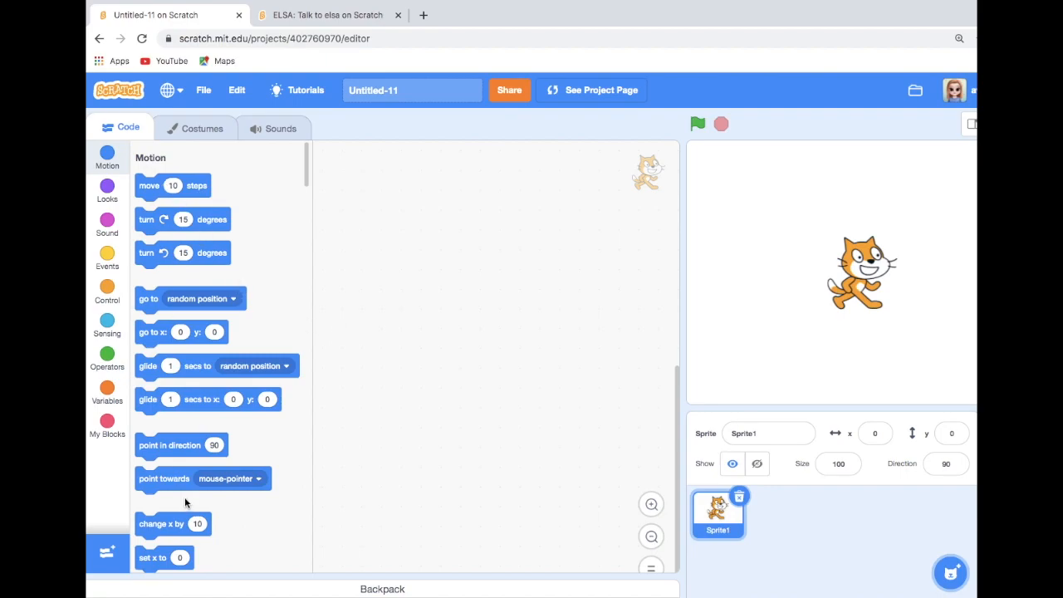
{"action": "mouse_move", "coordinate": [443, 385]}
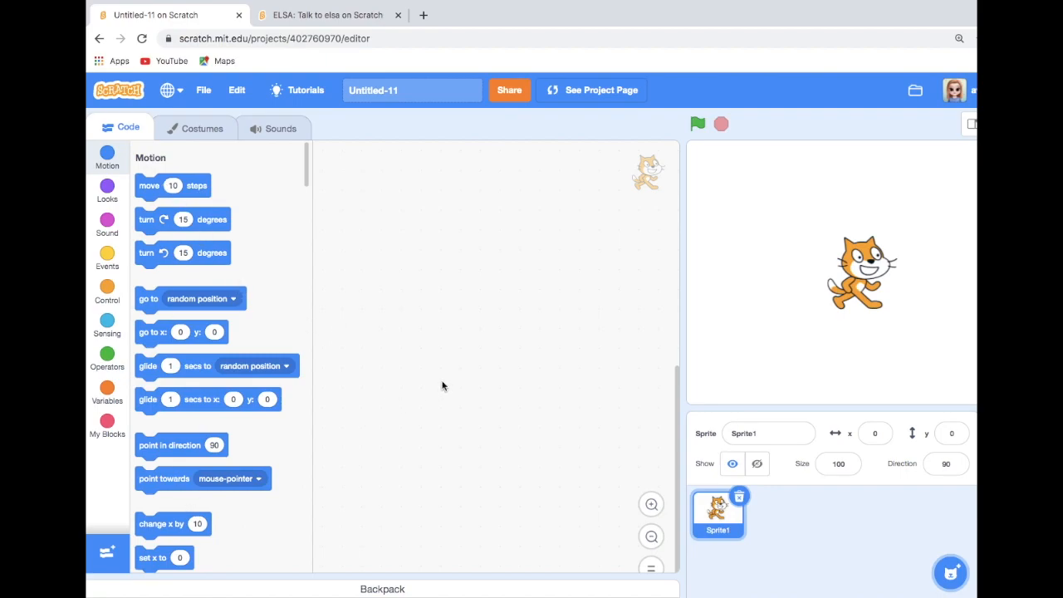
{"action": "mouse_move", "coordinate": [394, 222]}
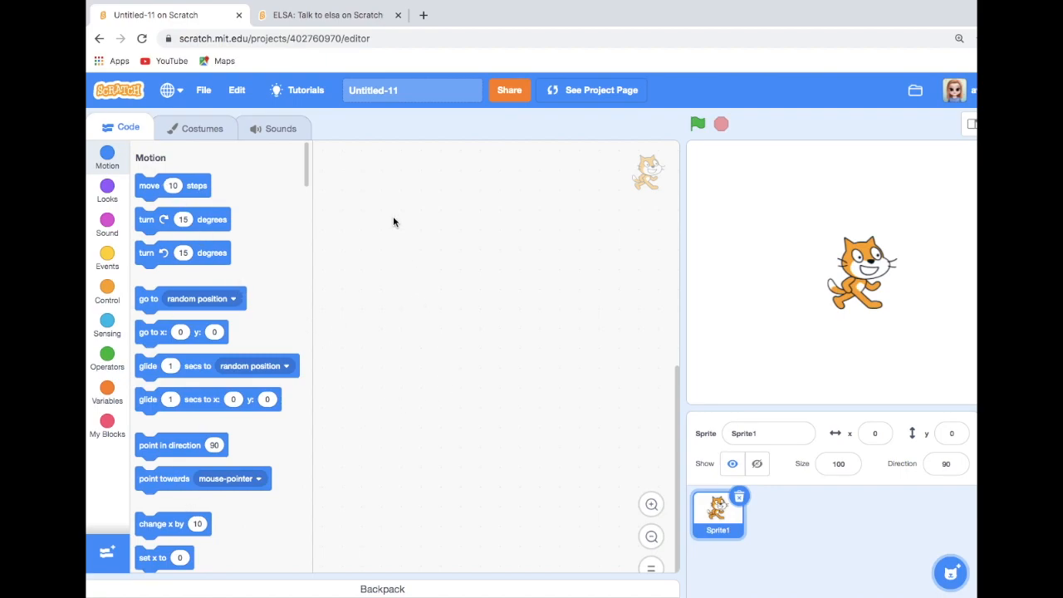
{"action": "mouse_move", "coordinate": [325, 23]}
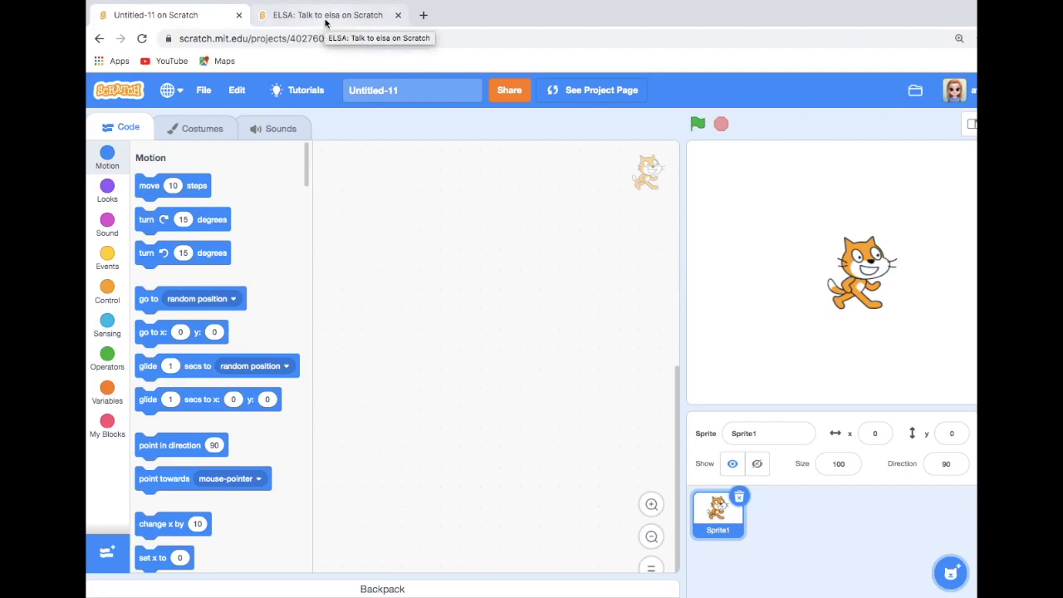
- Switch to the ELSA: Talk to elsa tab, go full screen and run it
{"action": "left_click", "coordinate": [328, 14]}
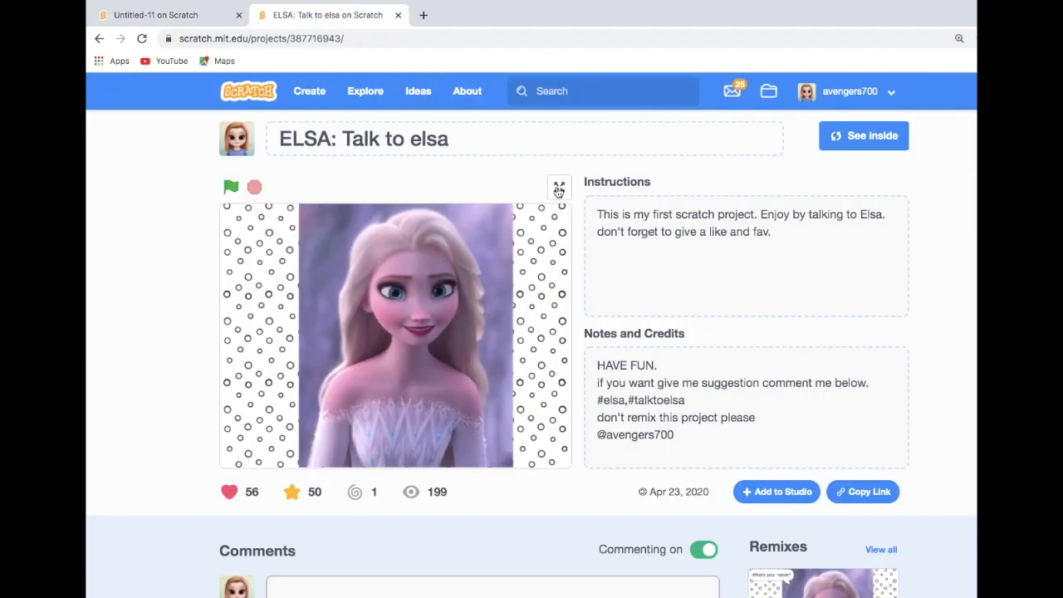
{"action": "left_click", "coordinate": [558, 185]}
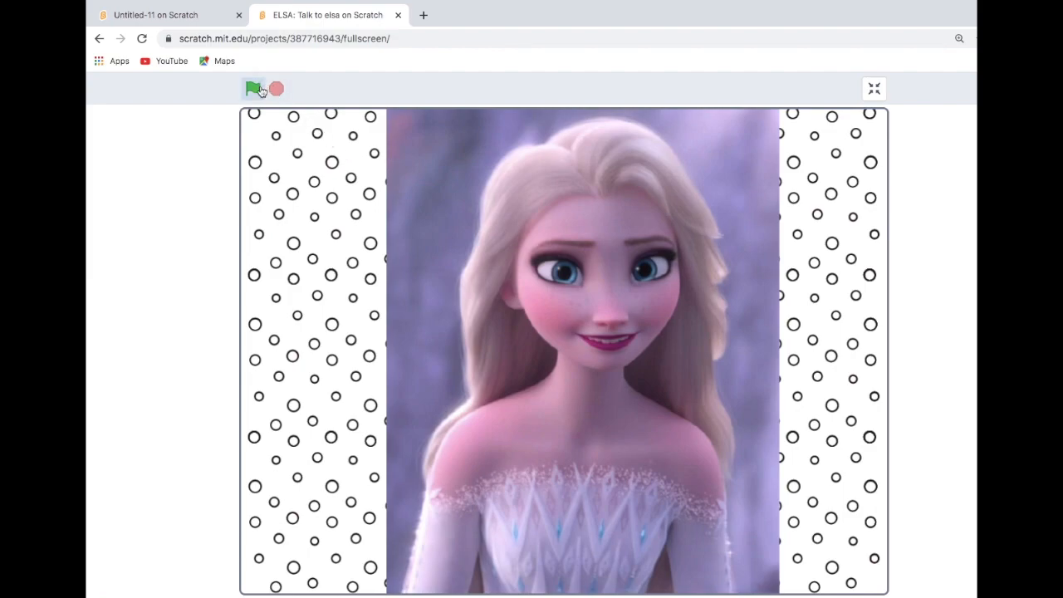
{"action": "left_click", "coordinate": [254, 89]}
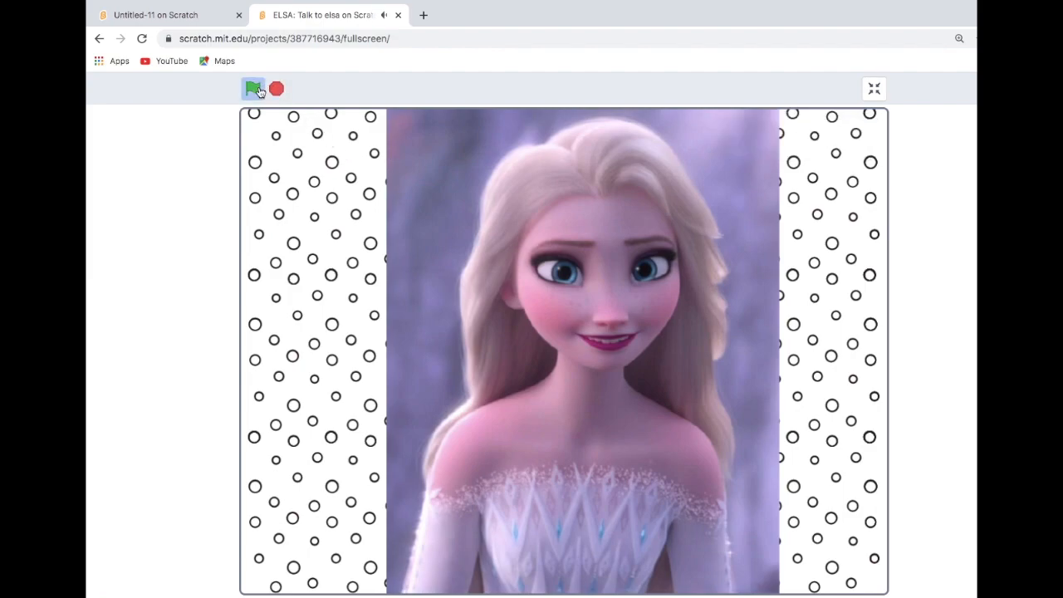
- Start Elsa's conversation, answering 'lakshana' as the name and then 'yes'
{"action": "left_click", "coordinate": [253, 88]}
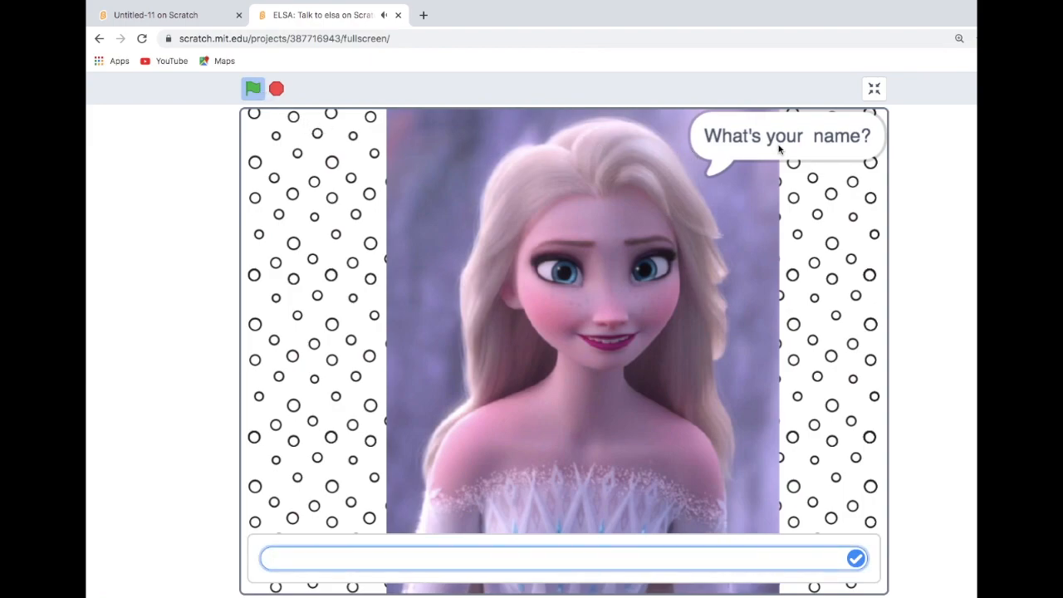
{"action": "mouse_move", "coordinate": [287, 515]}
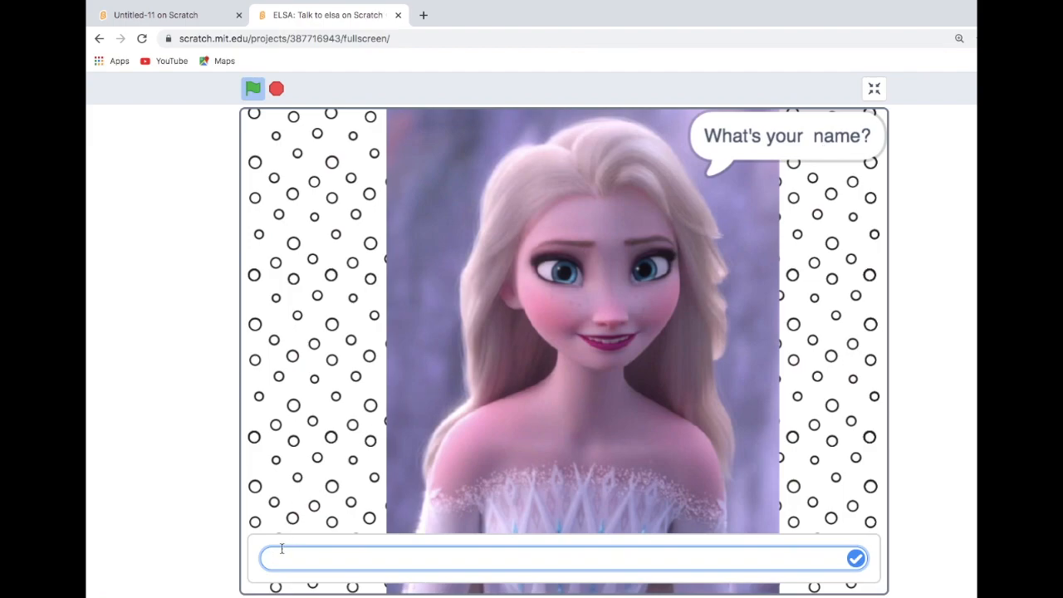
{"action": "type", "text": "lakshi"}
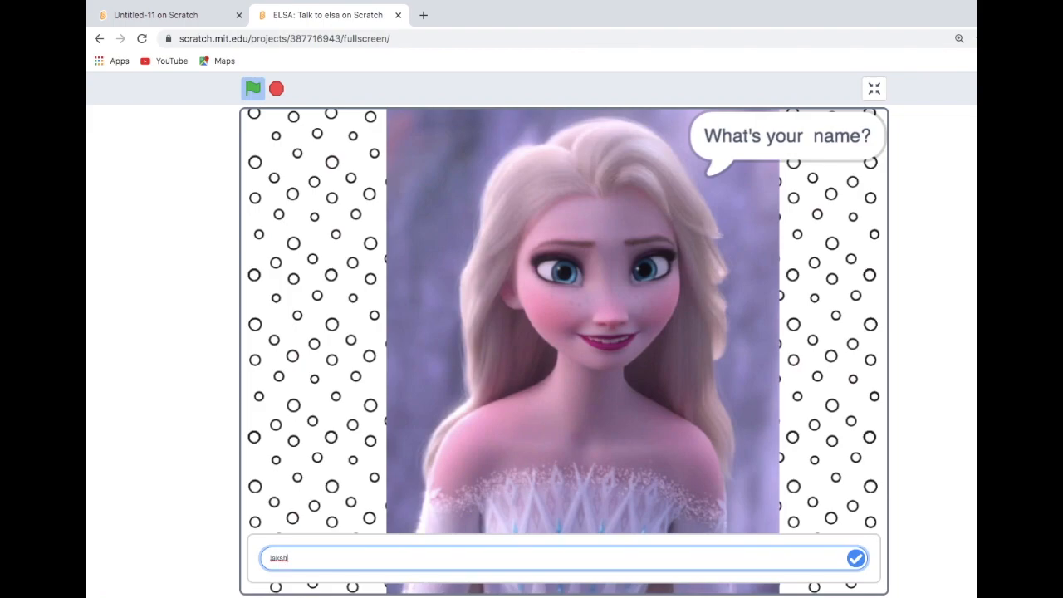
{"action": "type", "text": "lakshana"}
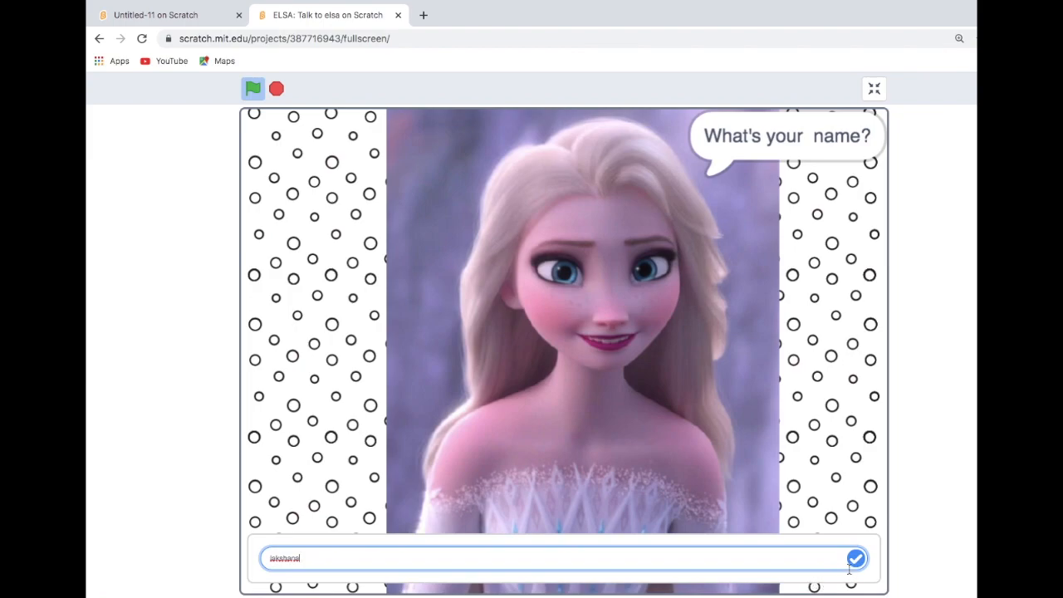
{"action": "left_click", "coordinate": [855, 558]}
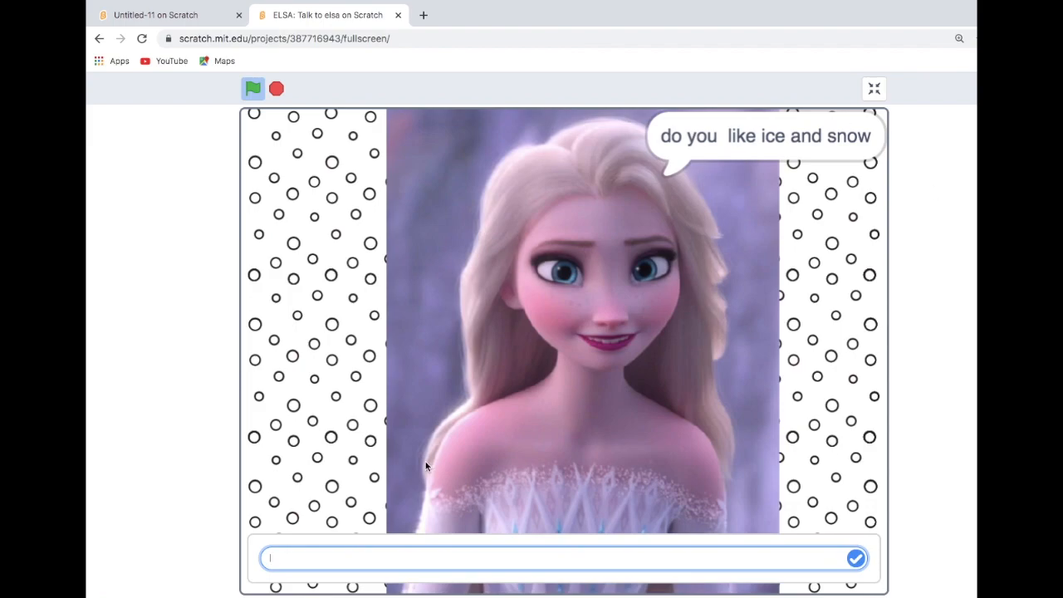
{"action": "type", "text": "yes"}
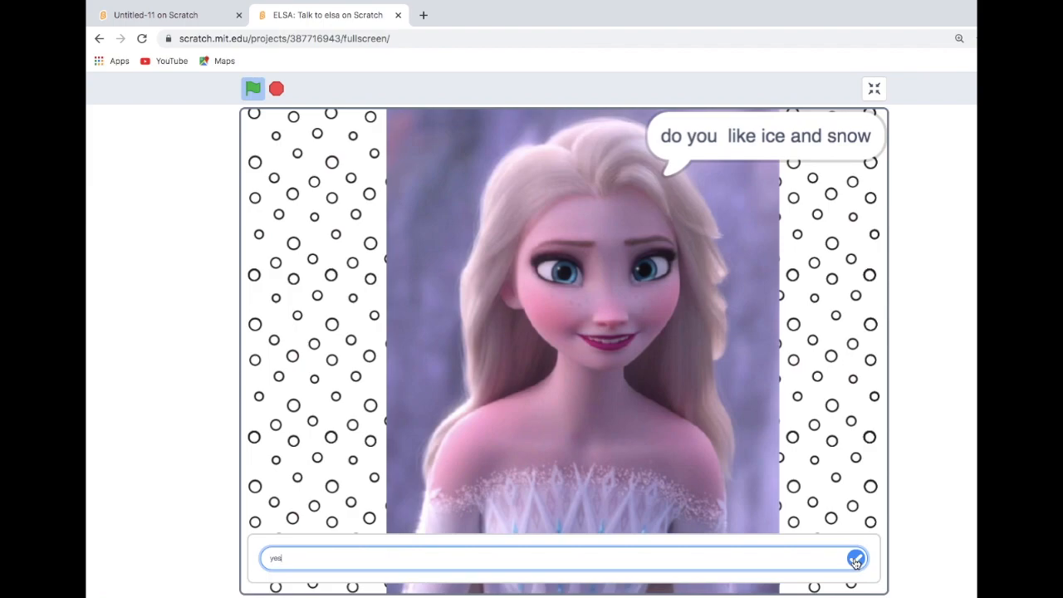
{"action": "left_click", "coordinate": [855, 558]}
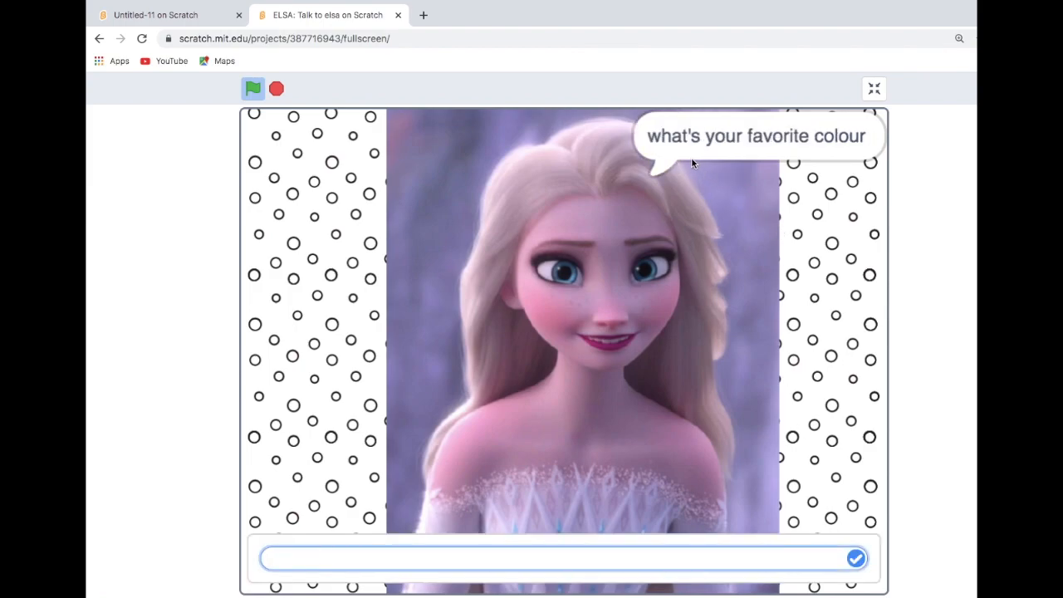
{"action": "mouse_move", "coordinate": [278, 528]}
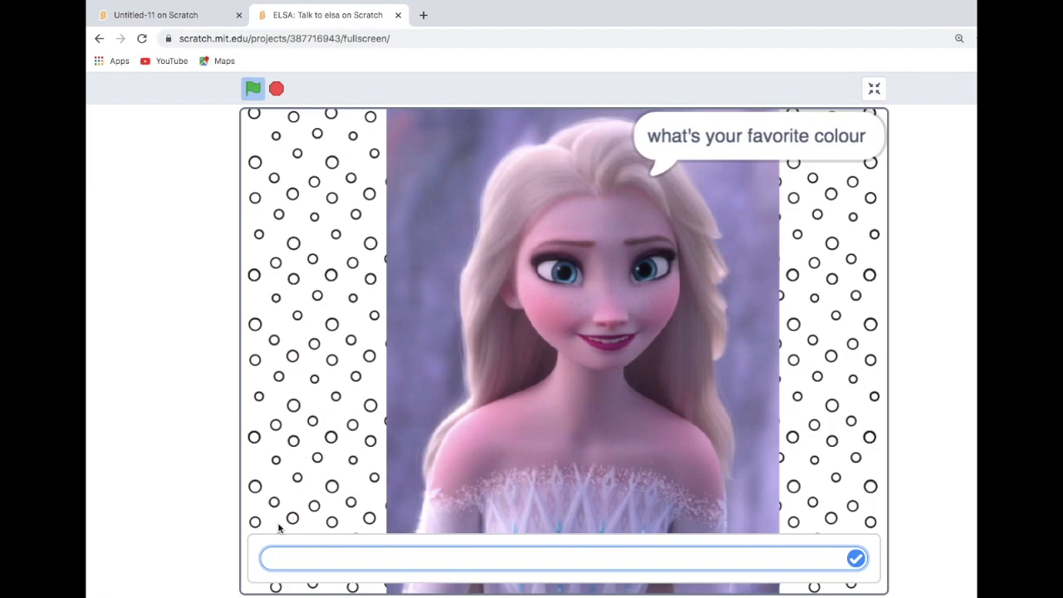
- Answer 'yellow' and 'no', then exit full screen and open the editor
{"action": "type", "text": "b"}
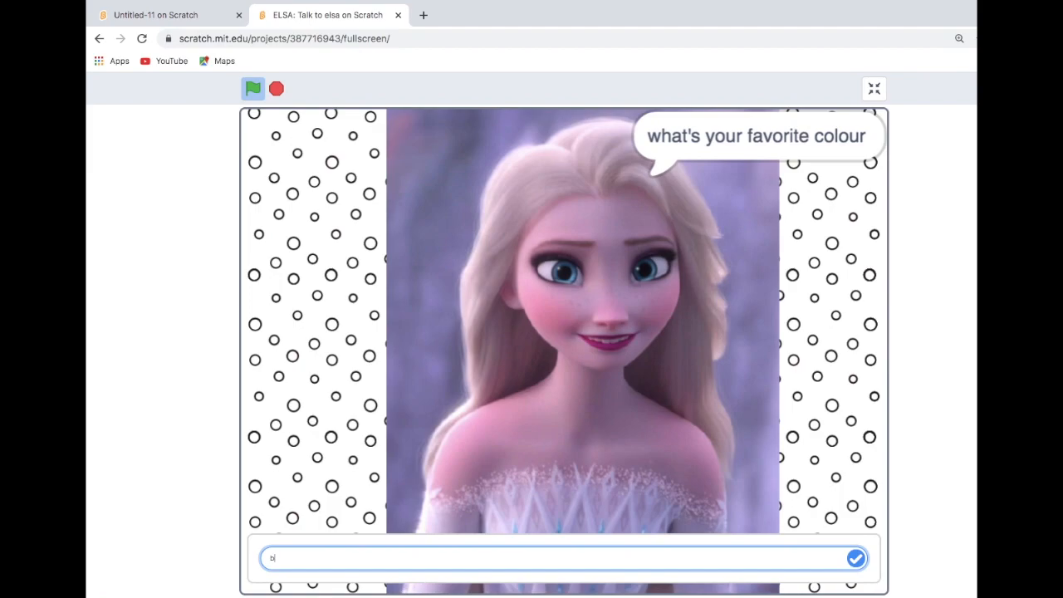
{"action": "type", "text": "y"}
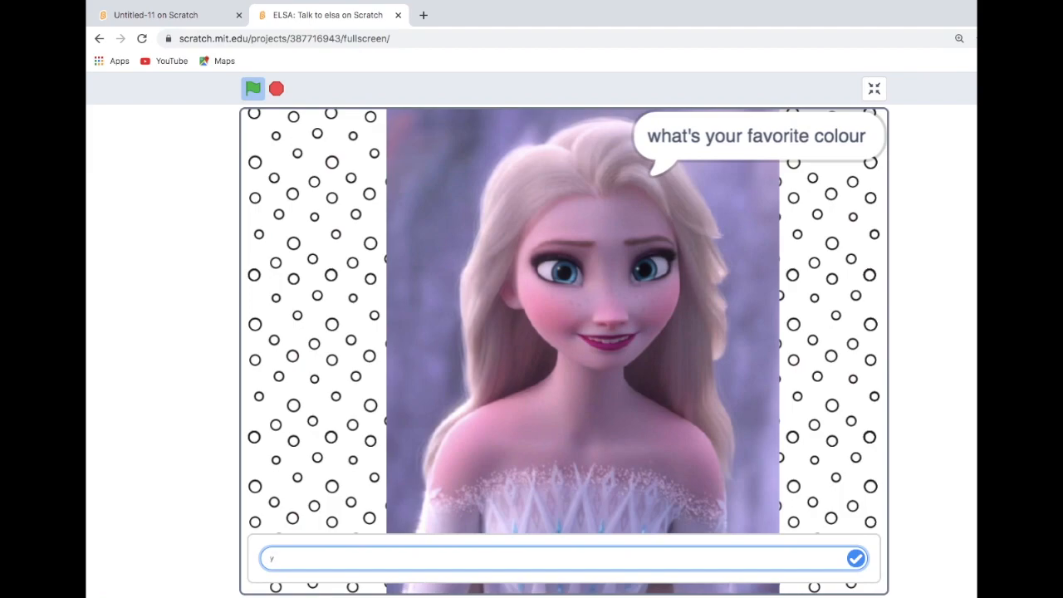
{"action": "type", "text": "ellow"}
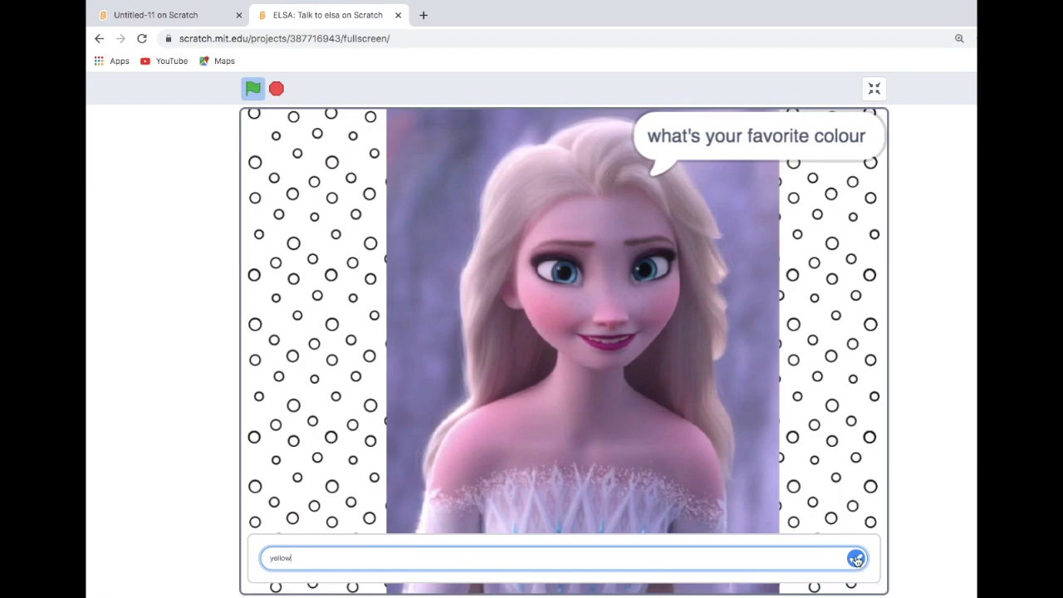
{"action": "left_click", "coordinate": [856, 558]}
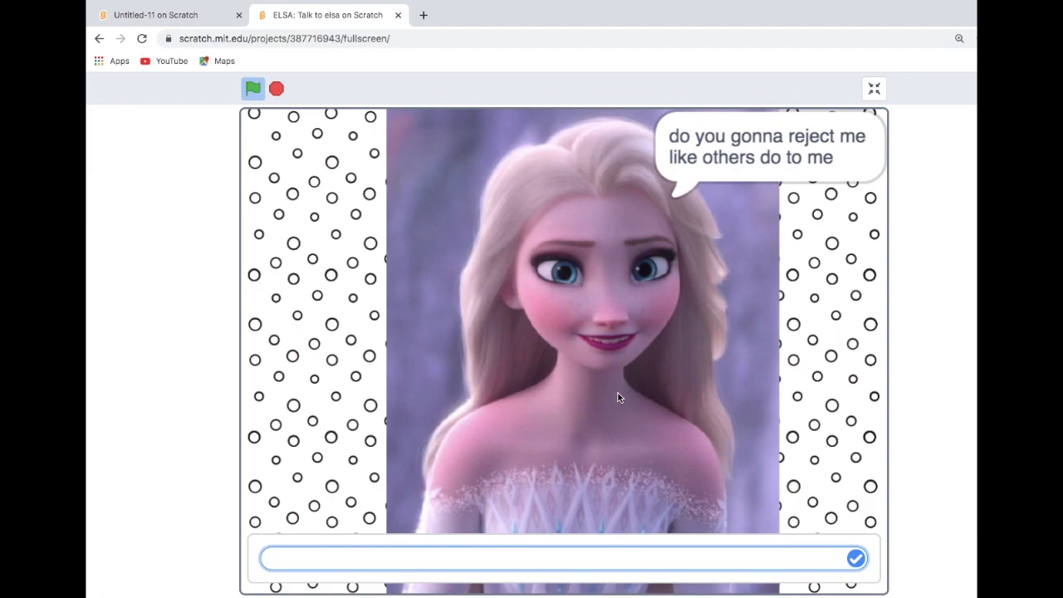
{"action": "type", "text": "n"}
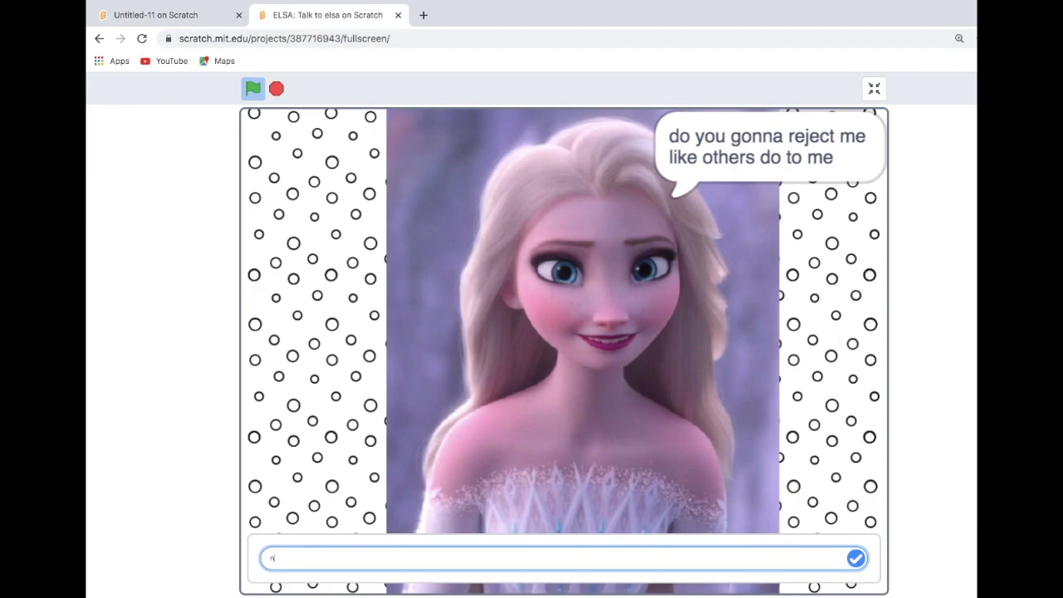
{"action": "type", "text": "o"}
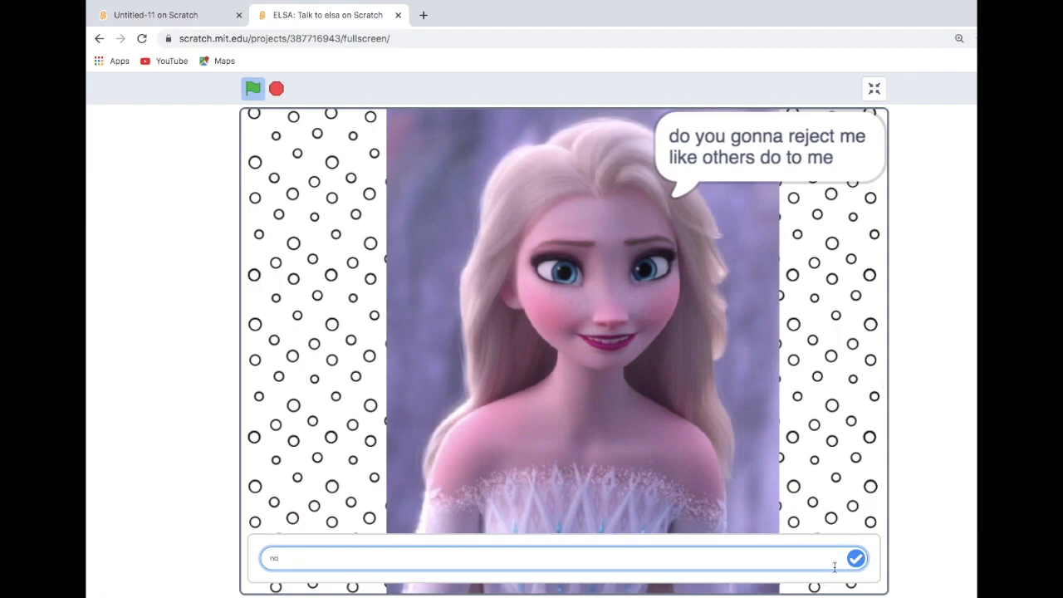
{"action": "left_click", "coordinate": [855, 557]}
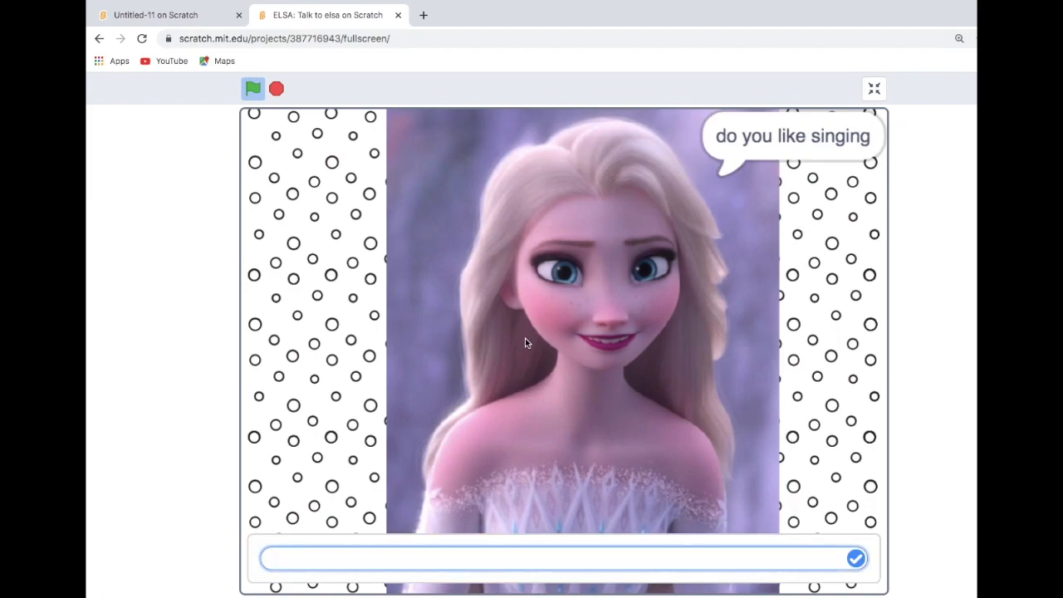
{"action": "mouse_move", "coordinate": [289, 591]}
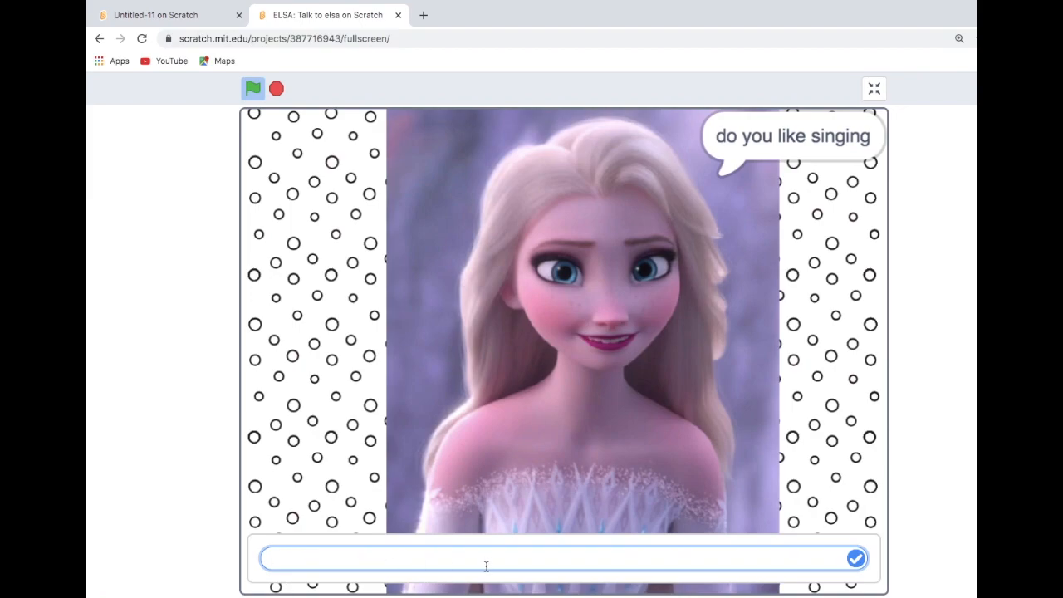
{"action": "mouse_move", "coordinate": [895, 62]}
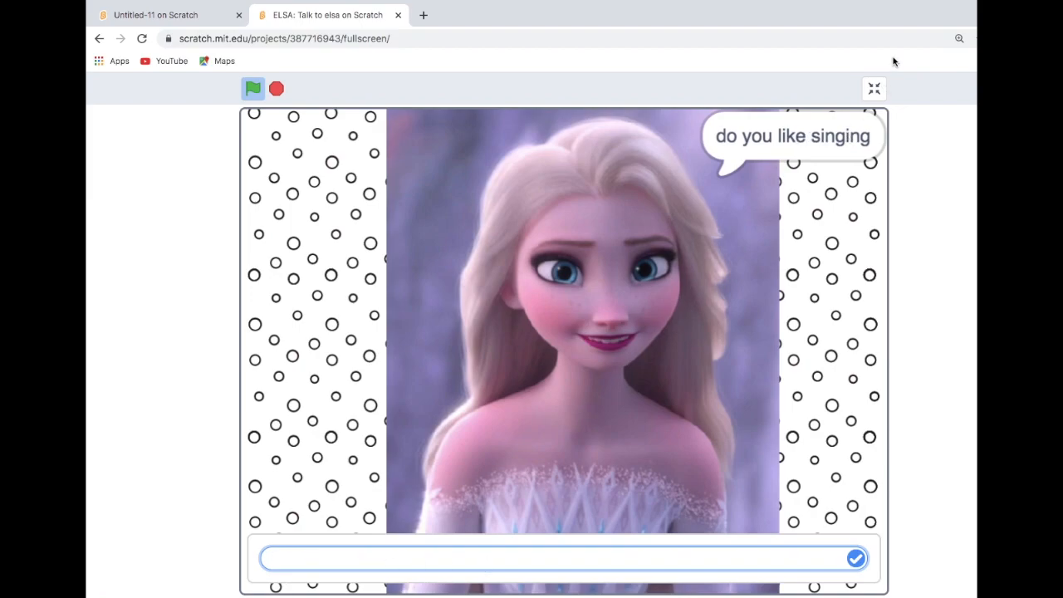
{"action": "left_click", "coordinate": [873, 89]}
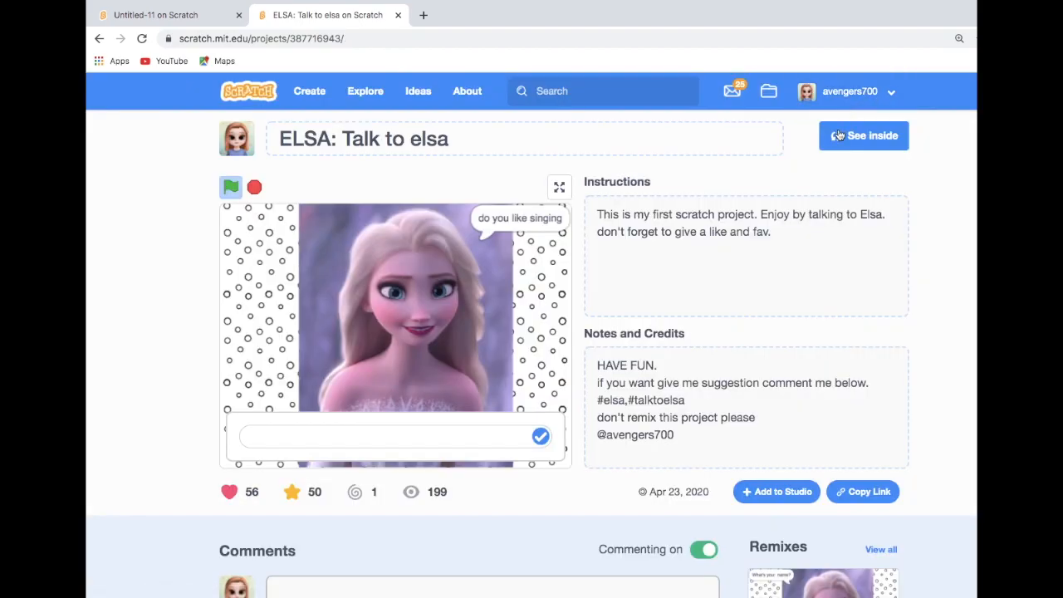
{"action": "left_click", "coordinate": [863, 135]}
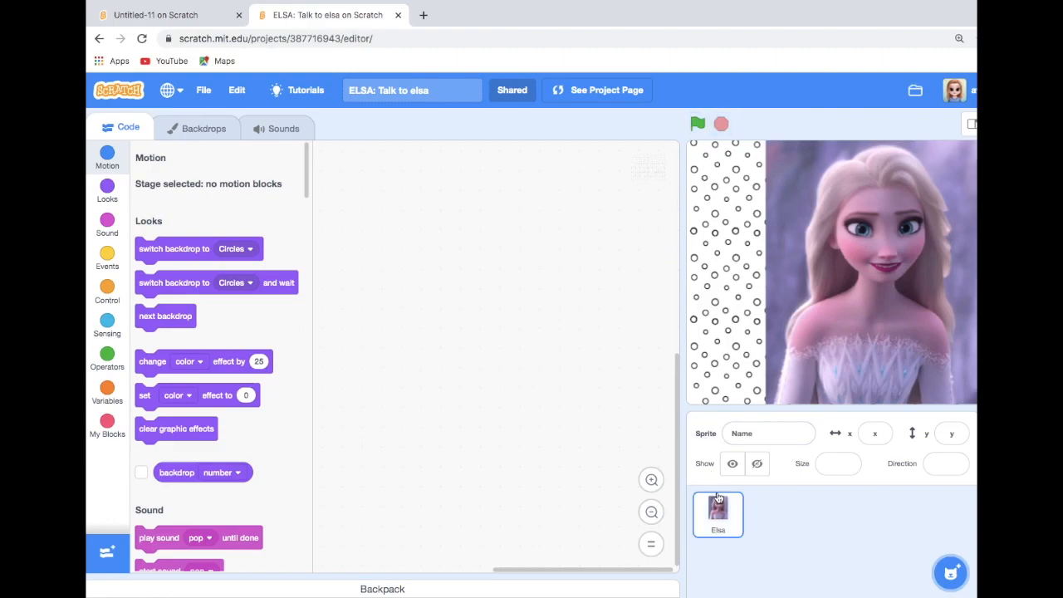
- Select the Elsa sprite to show its ask-and-answer script
{"action": "left_click", "coordinate": [717, 513]}
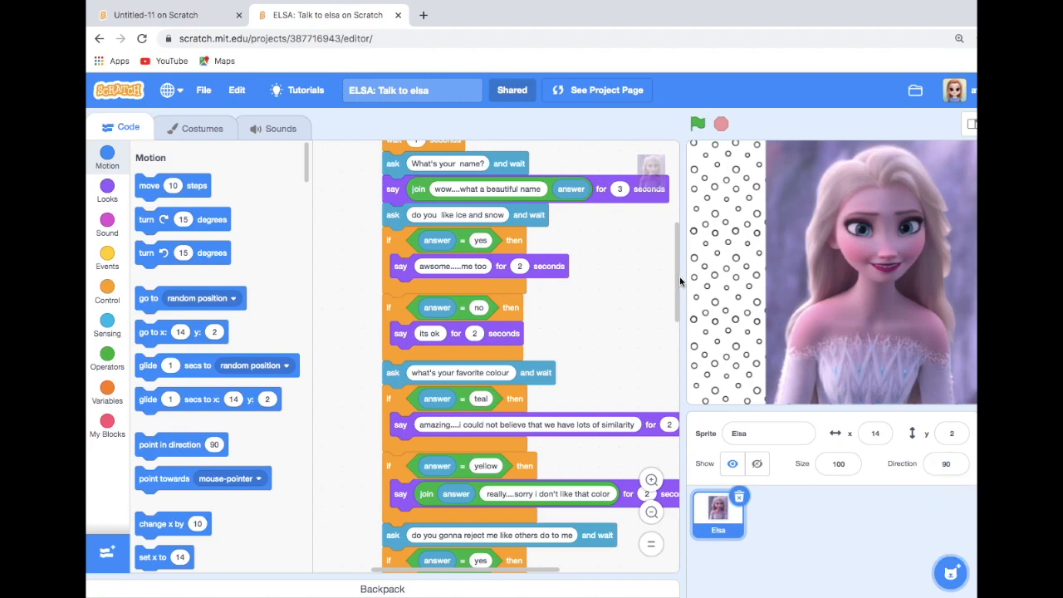
{"action": "mouse_move", "coordinate": [691, 296]}
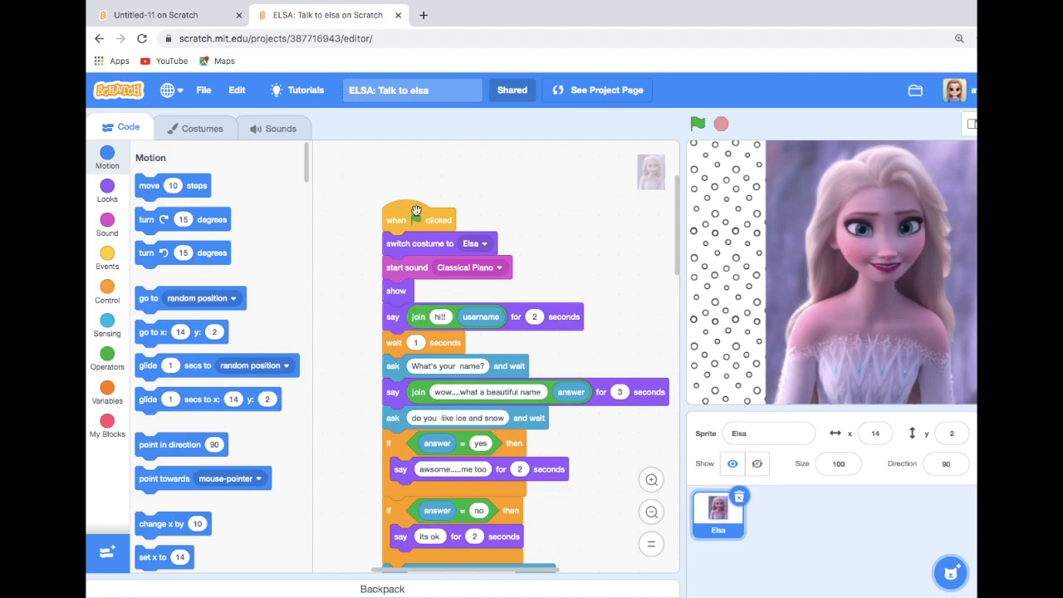
- Run Elsa's 'when flag clicked' script, then browse the Events and Sound blocks
{"action": "left_click", "coordinate": [698, 122]}
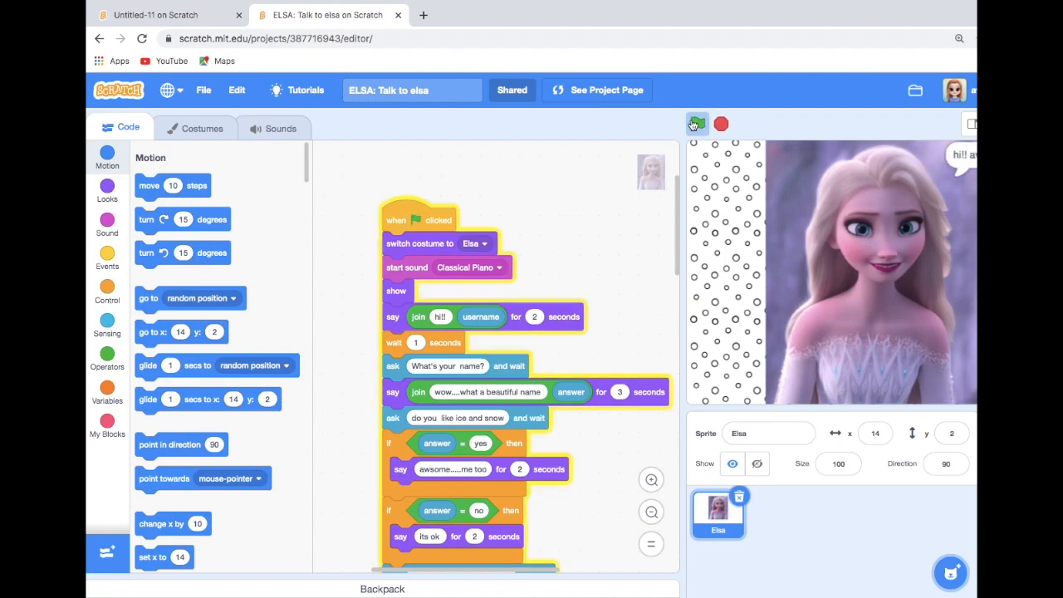
{"action": "left_click", "coordinate": [697, 123]}
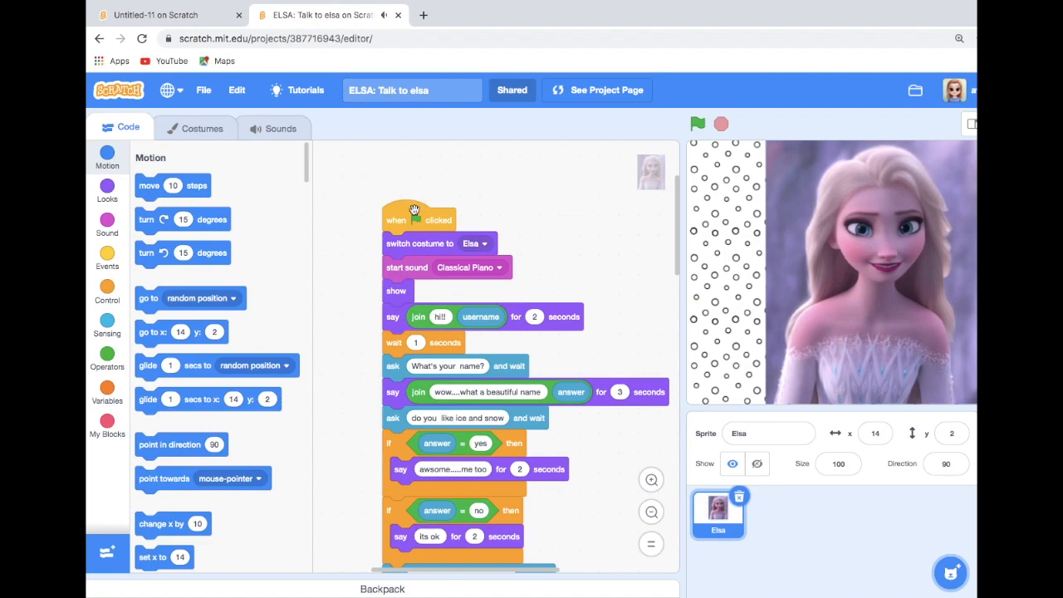
{"action": "left_click", "coordinate": [106, 257]}
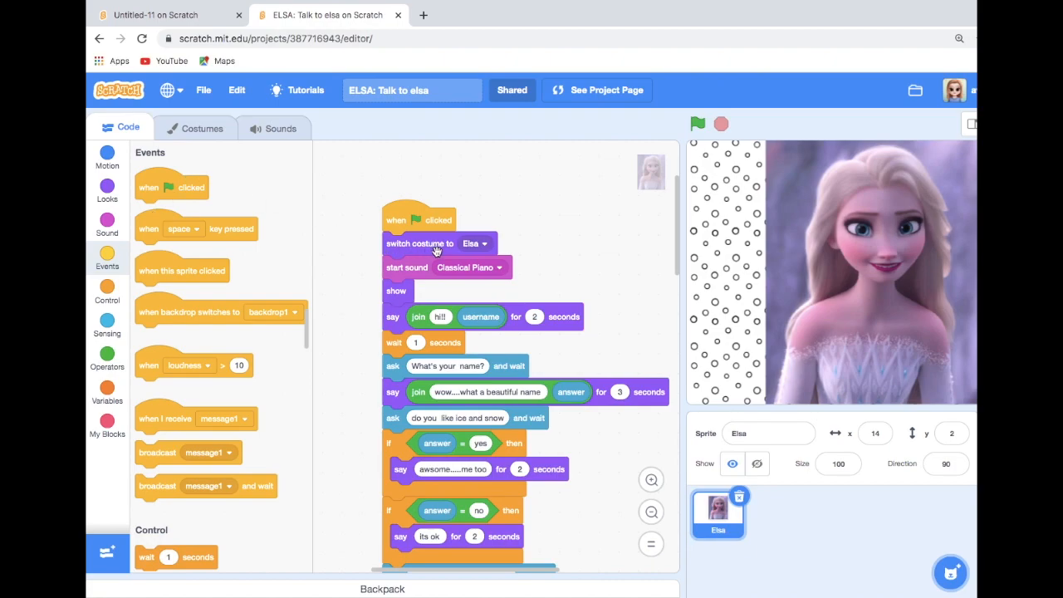
{"action": "mouse_move", "coordinate": [430, 277]}
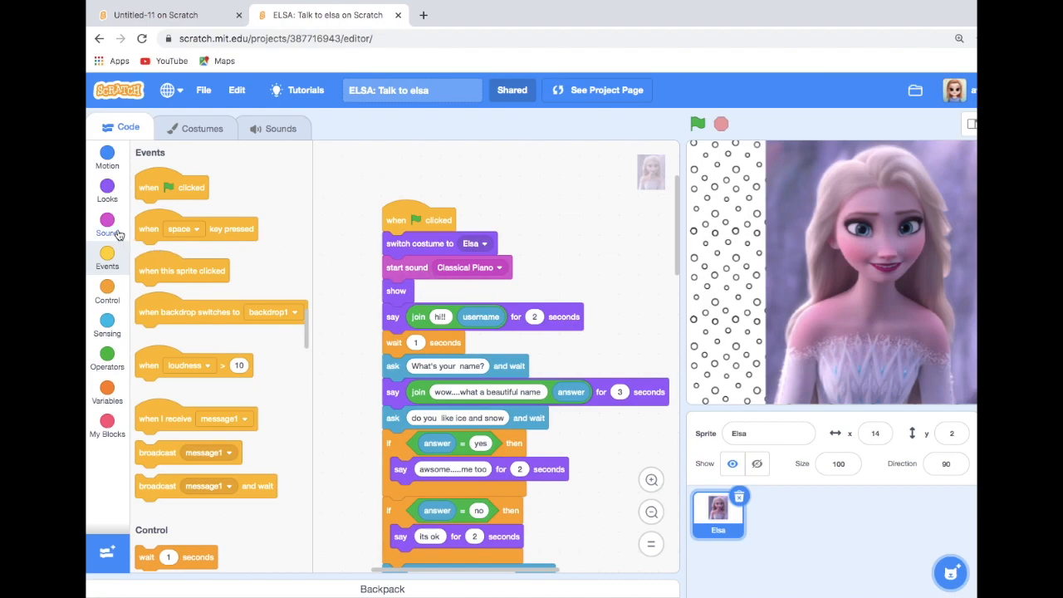
{"action": "left_click", "coordinate": [106, 224]}
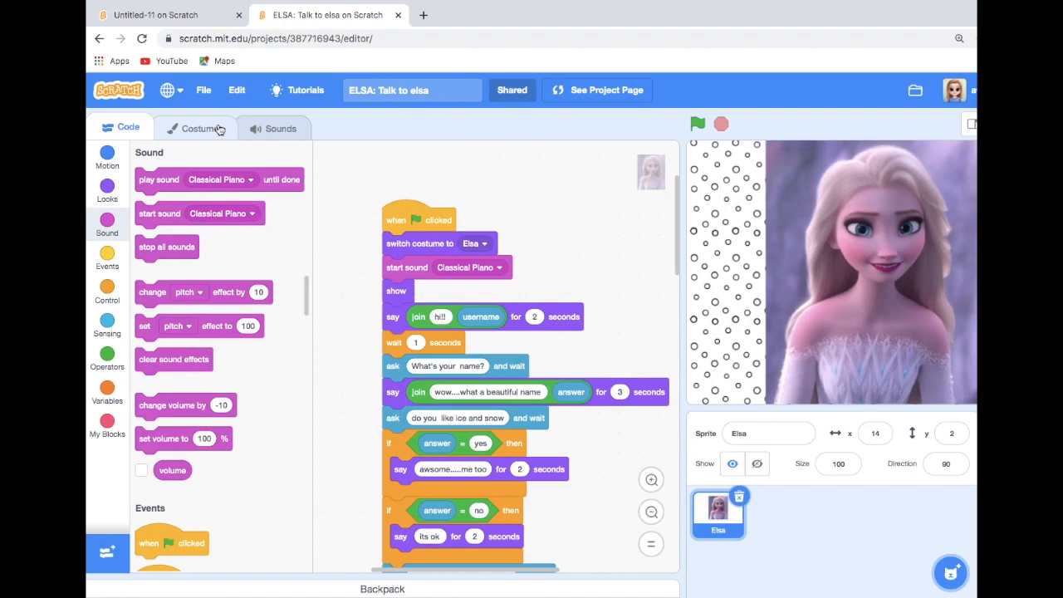
{"action": "mouse_move", "coordinate": [254, 136]}
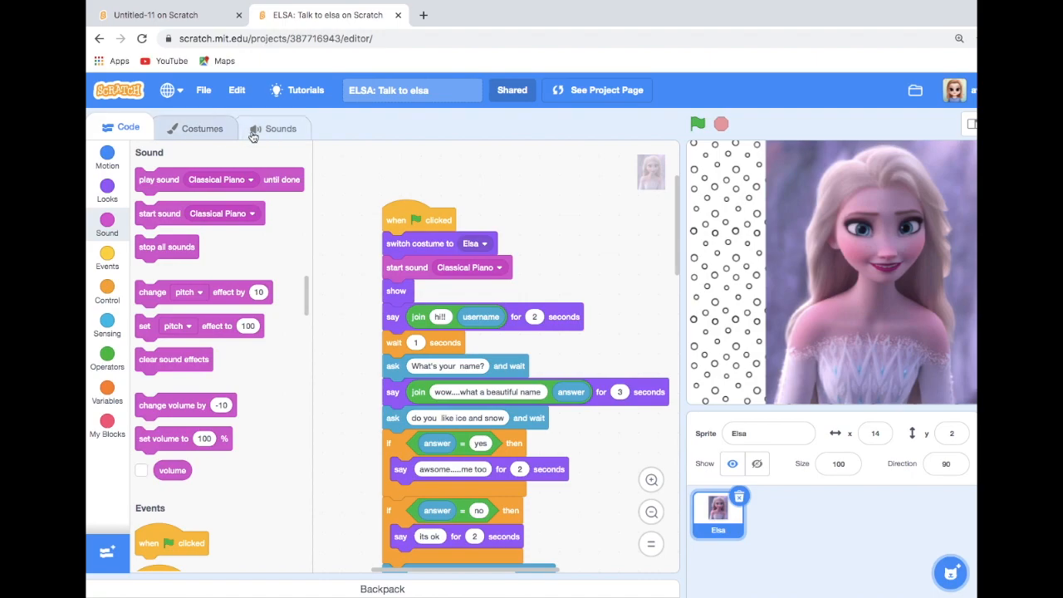
- Show Elsa's Sounds tab with the Classical Piano track and waveform
{"action": "left_click", "coordinate": [281, 128]}
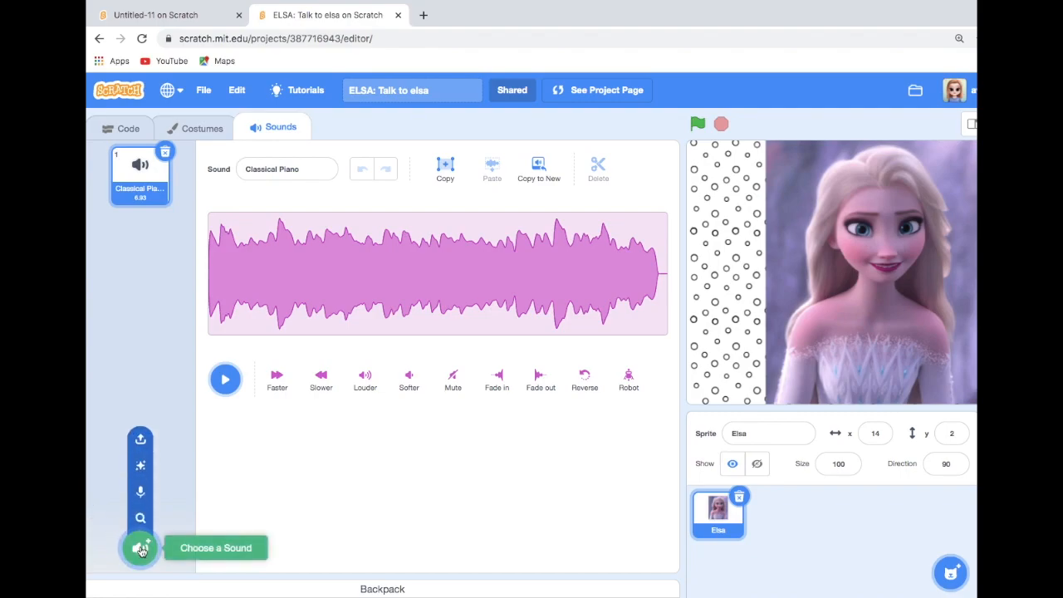
{"action": "mouse_move", "coordinate": [140, 491]}
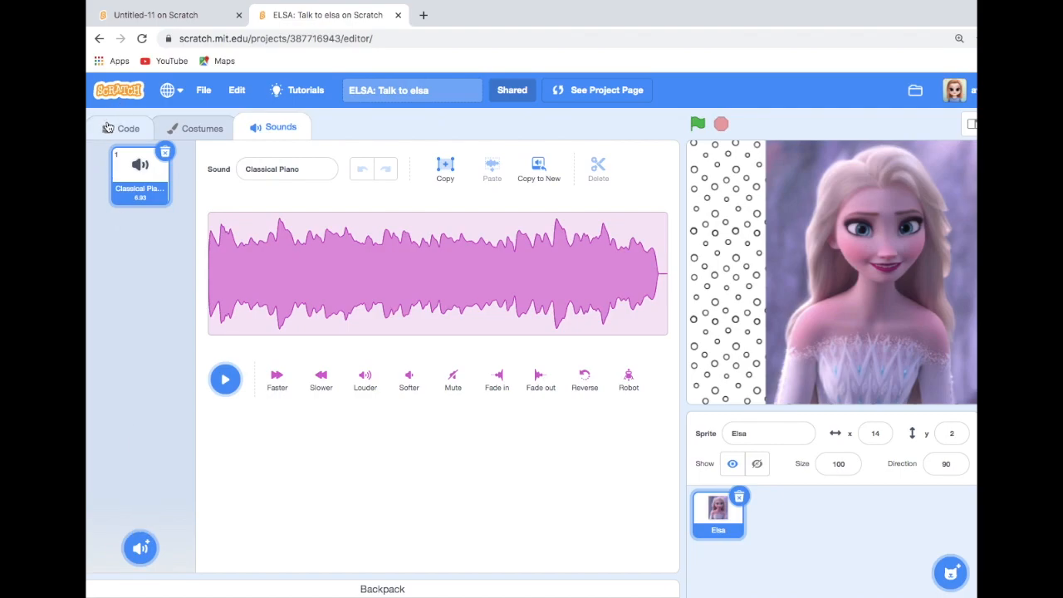
- Return to Elsa's code and list the Looks blocks
{"action": "left_click", "coordinate": [128, 128]}
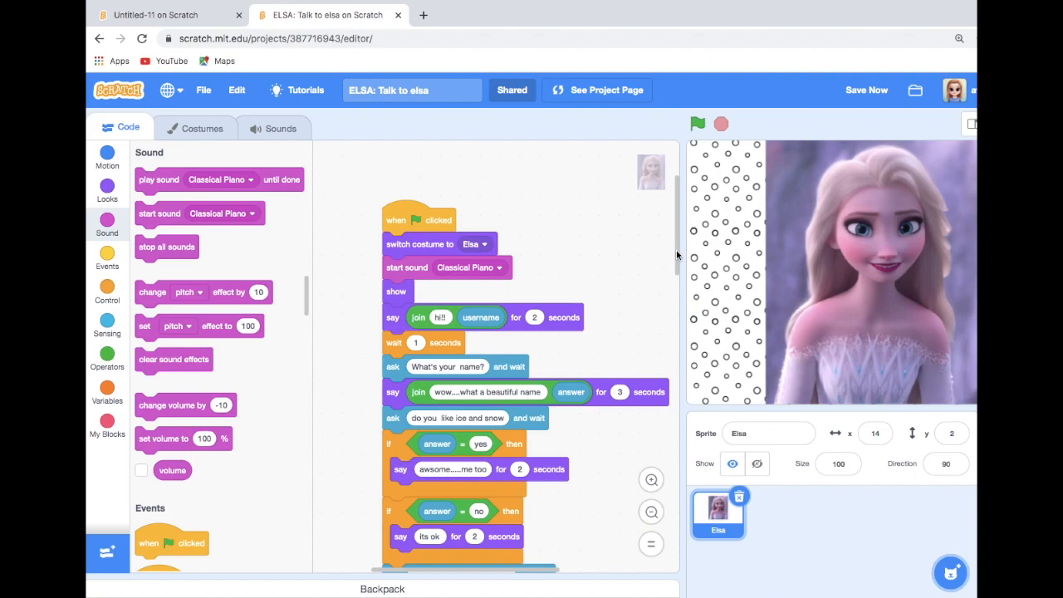
{"action": "mouse_move", "coordinate": [436, 307]}
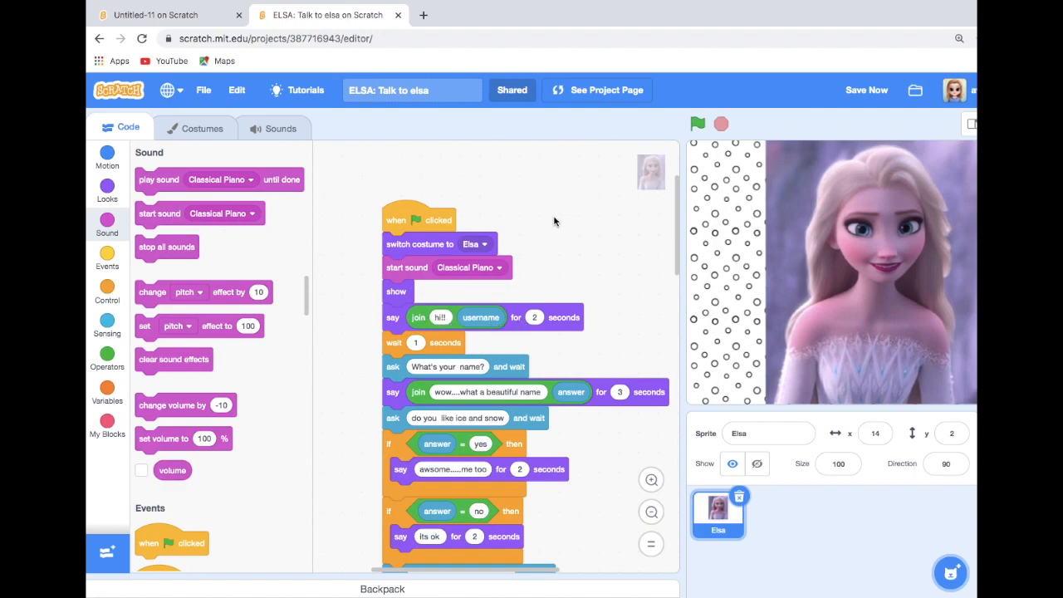
{"action": "mouse_move", "coordinate": [931, 132]}
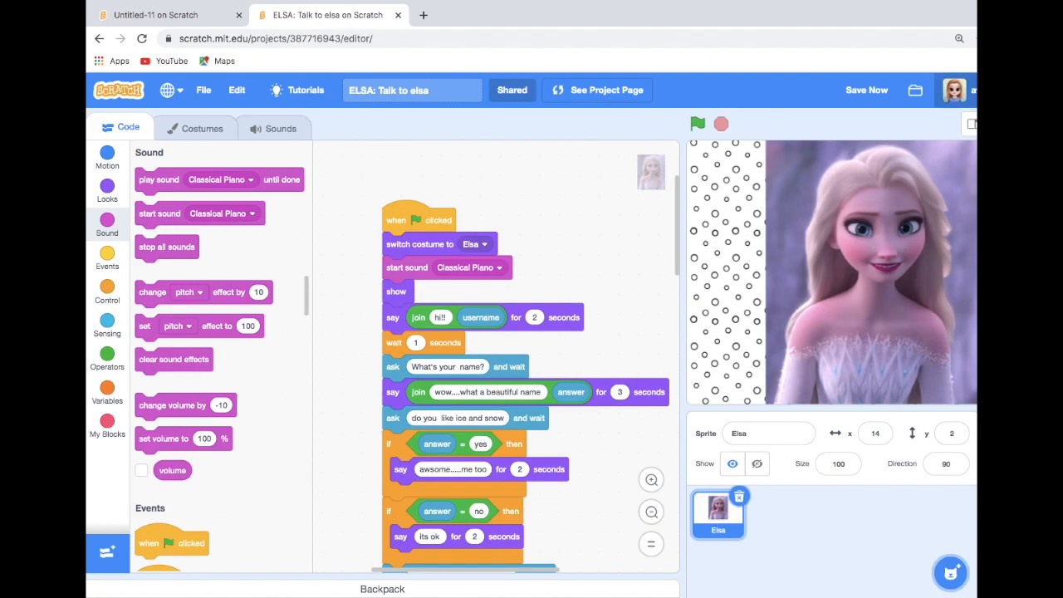
{"action": "mouse_move", "coordinate": [552, 292]}
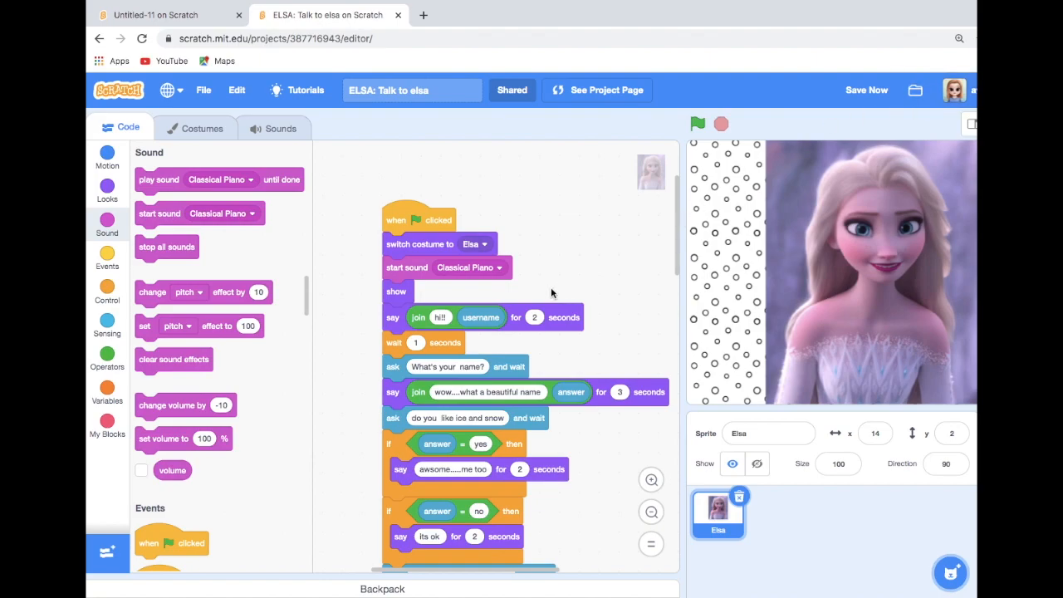
{"action": "mouse_move", "coordinate": [361, 287]}
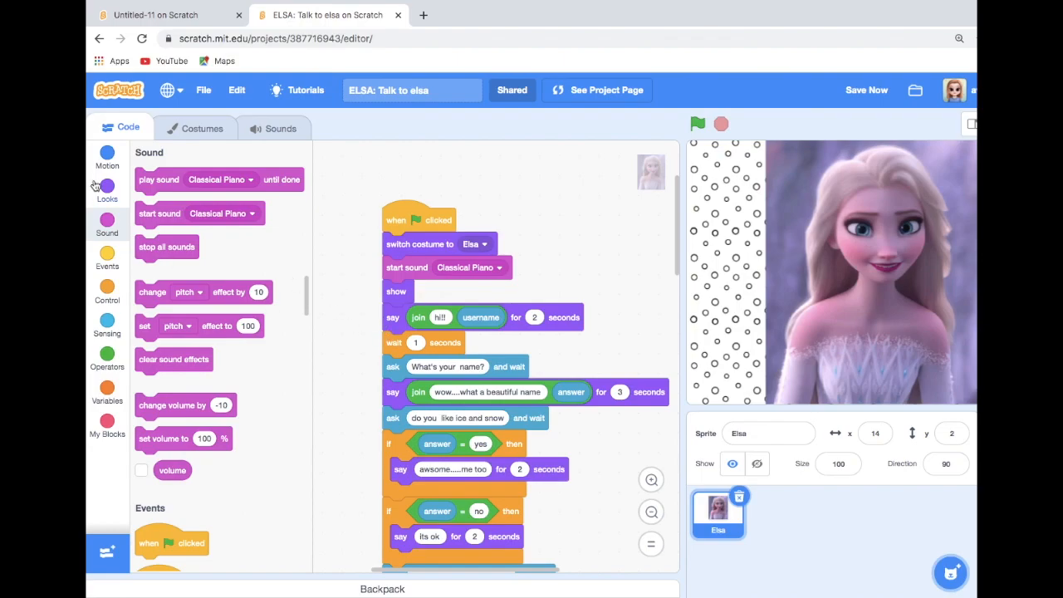
{"action": "left_click", "coordinate": [106, 187]}
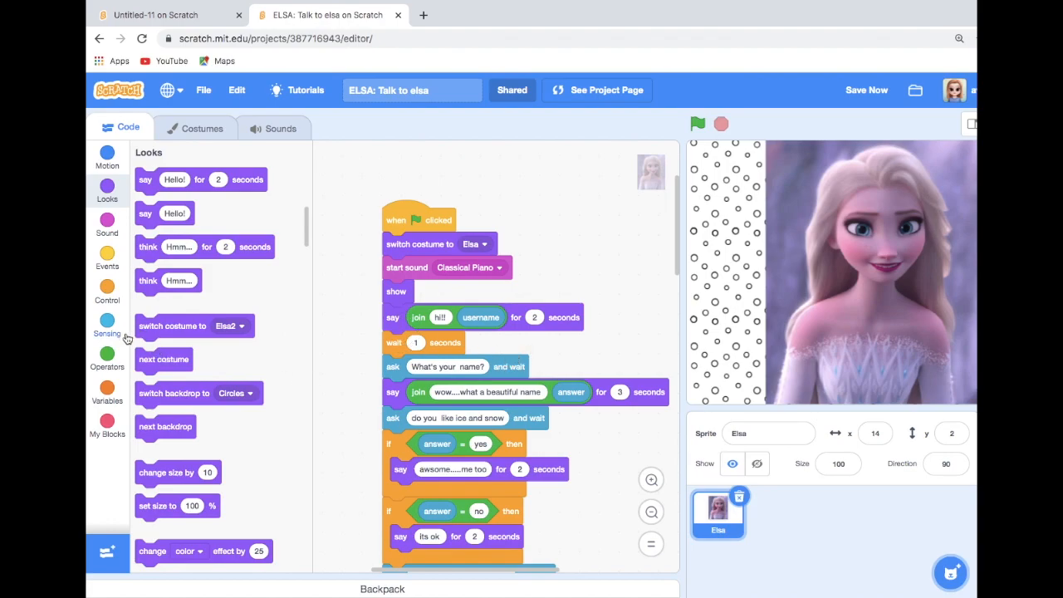
- List the Sensing blocks, including ask-and-wait and answer
{"action": "left_click", "coordinate": [106, 322]}
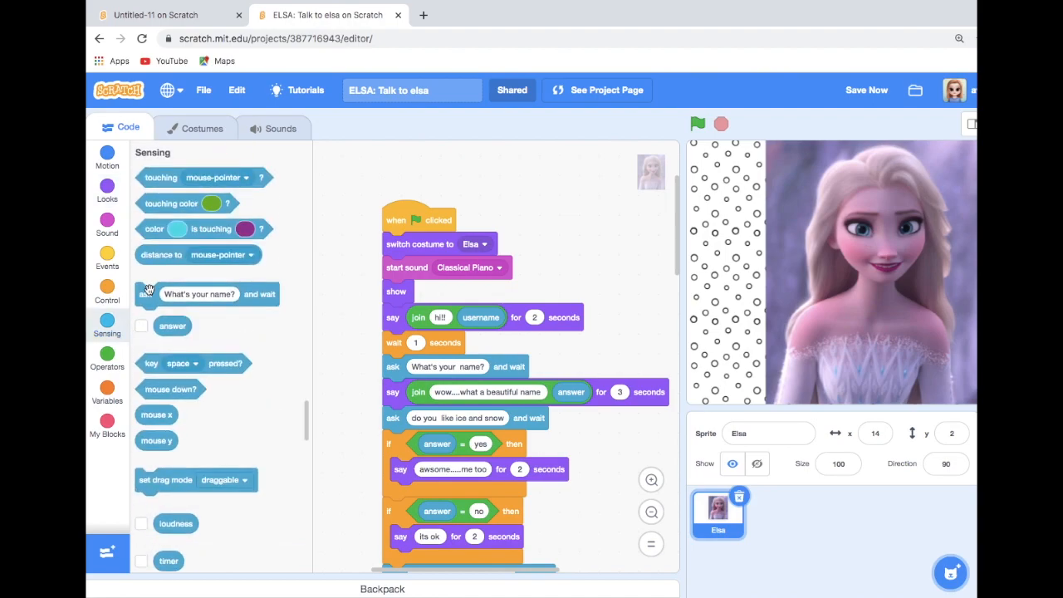
{"action": "mouse_move", "coordinate": [264, 303]}
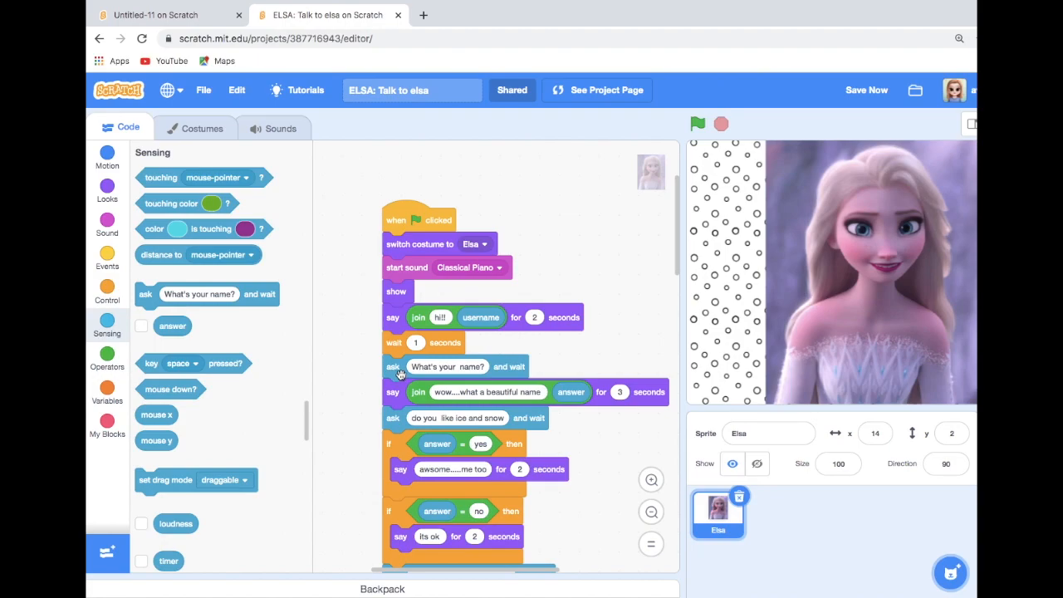
{"action": "mouse_move", "coordinate": [507, 367]}
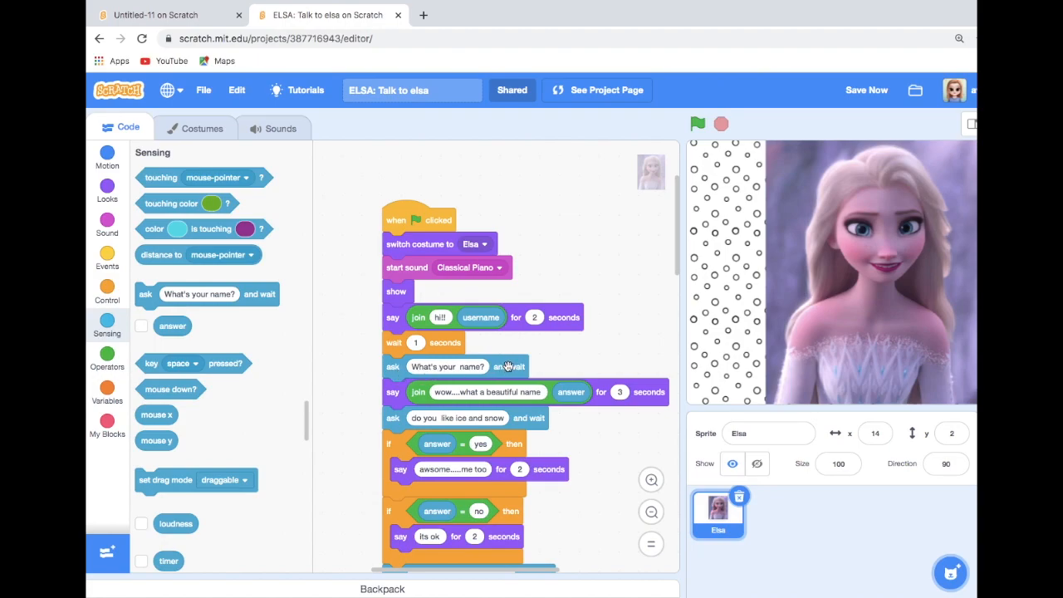
{"action": "mouse_move", "coordinate": [399, 391]}
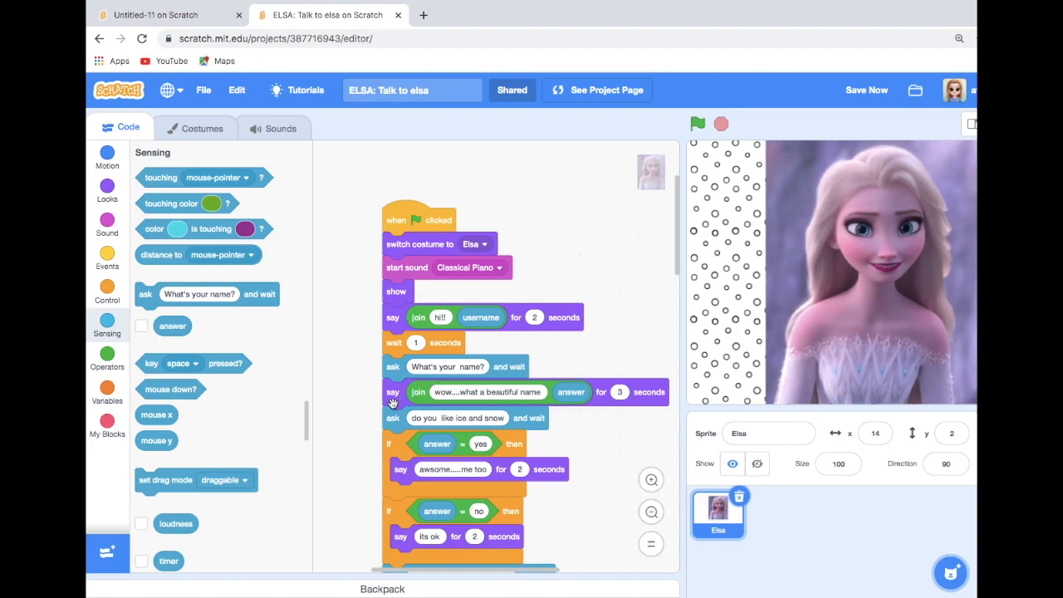
{"action": "mouse_move", "coordinate": [679, 272]}
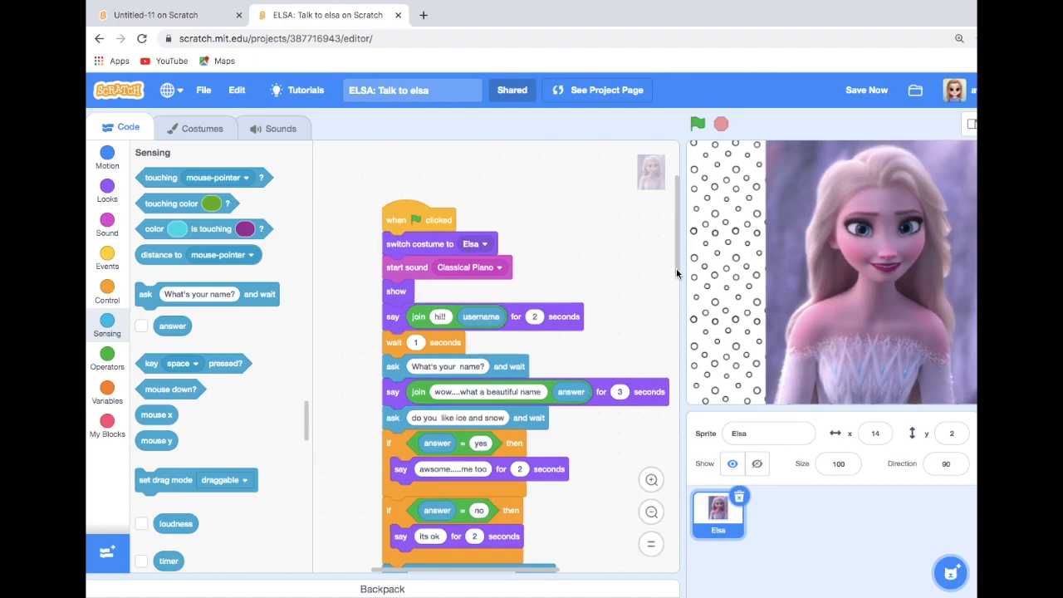
- Scroll Elsa's script down to the ice-and-snow and favourite-colour if-blocks
{"action": "scroll", "scroll_direction": "down", "scroll_amount": 3}
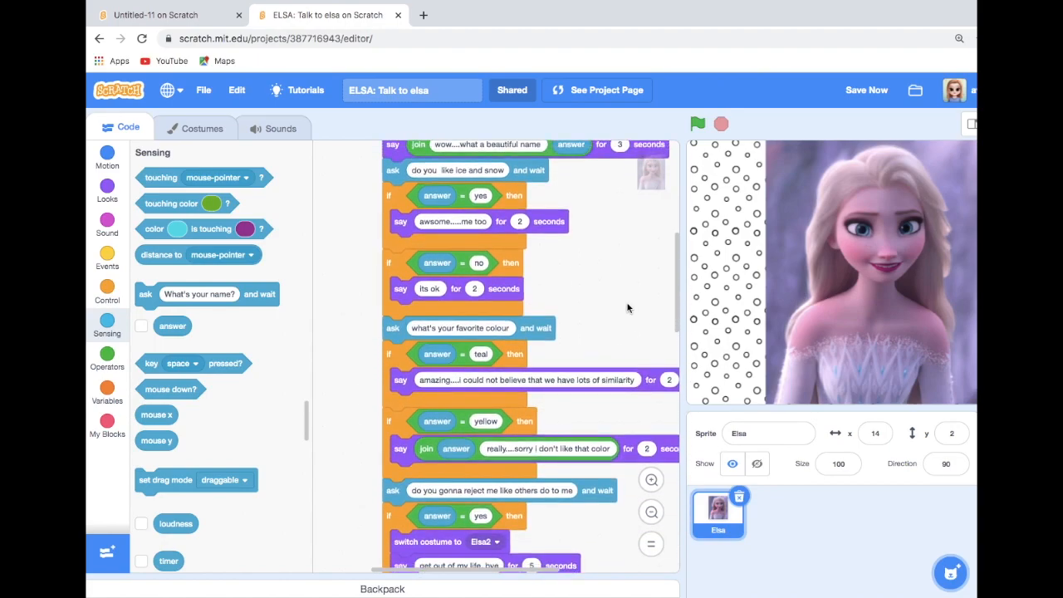
{"action": "mouse_move", "coordinate": [546, 171]}
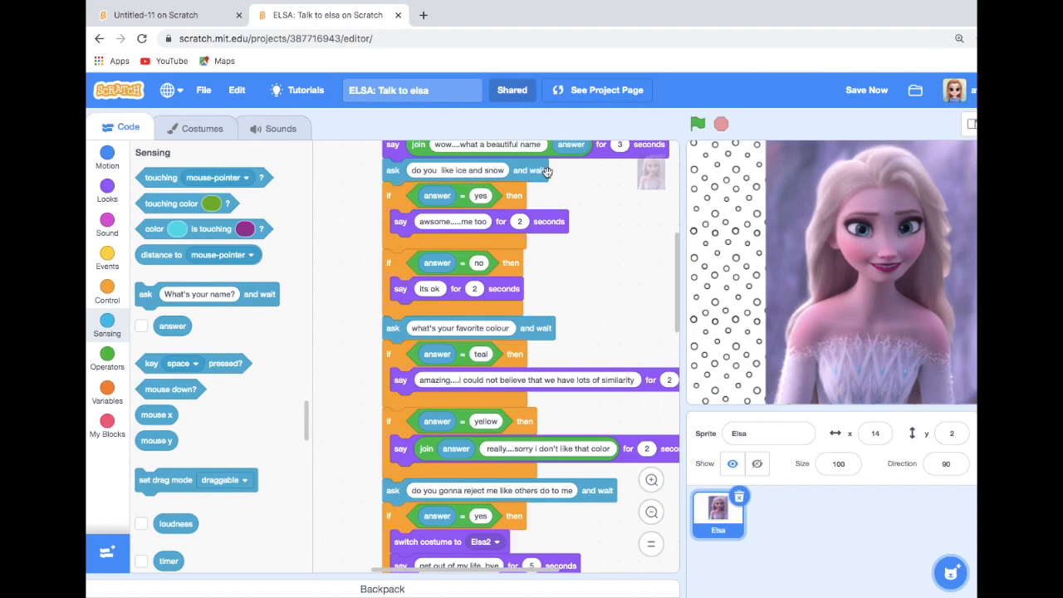
{"action": "mouse_move", "coordinate": [422, 196]}
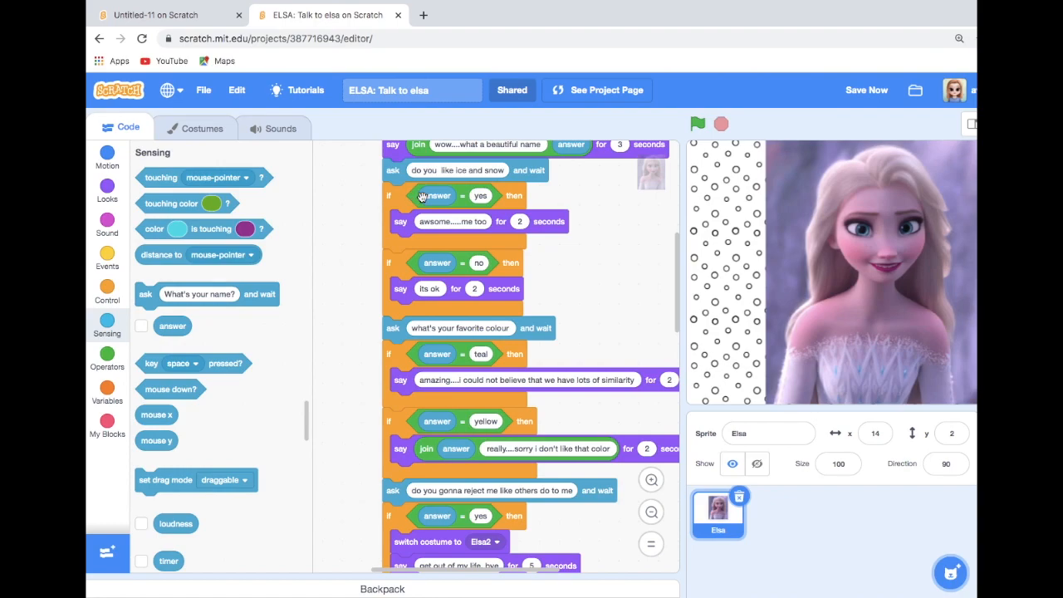
{"action": "mouse_move", "coordinate": [509, 199]}
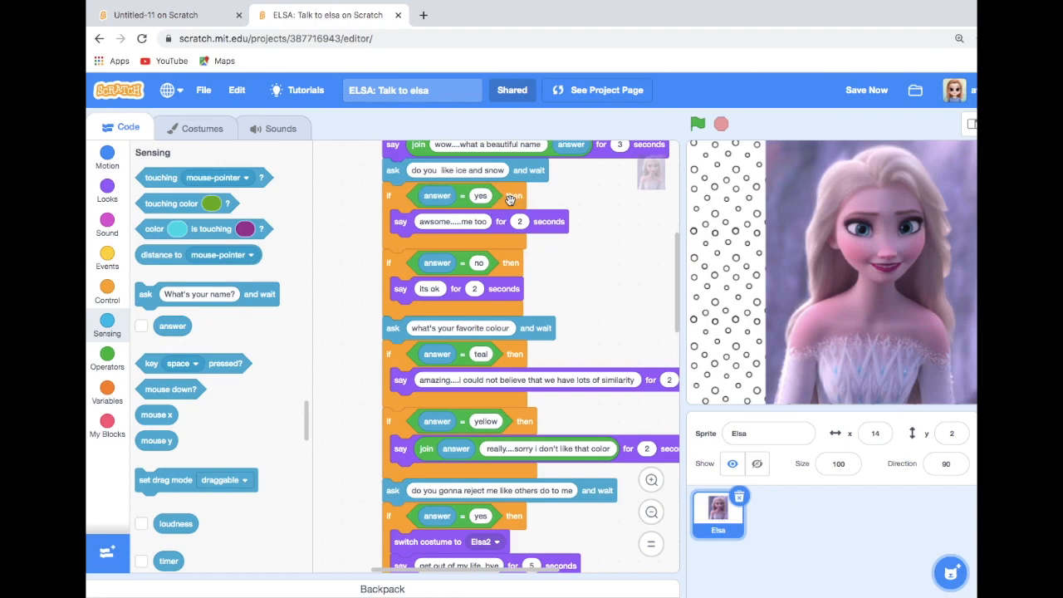
{"action": "mouse_move", "coordinate": [390, 230]}
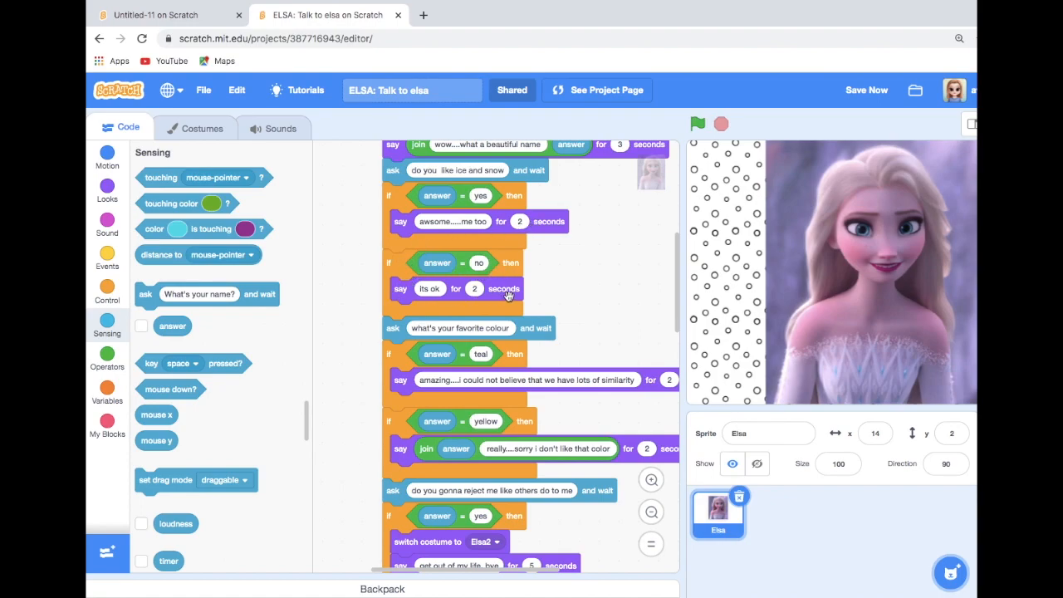
{"action": "mouse_move", "coordinate": [388, 328]}
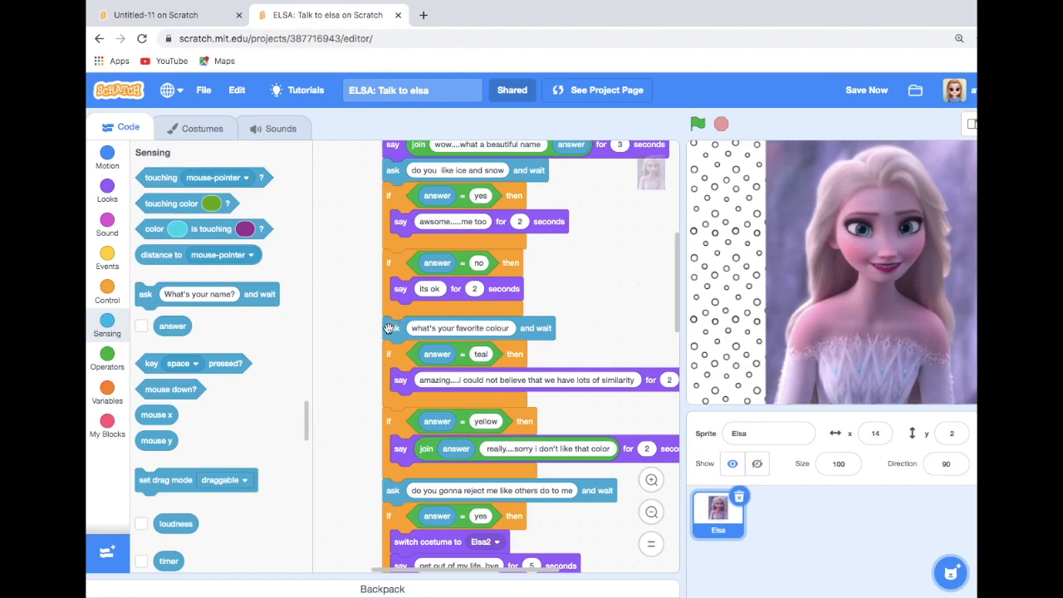
{"action": "mouse_move", "coordinate": [481, 361]}
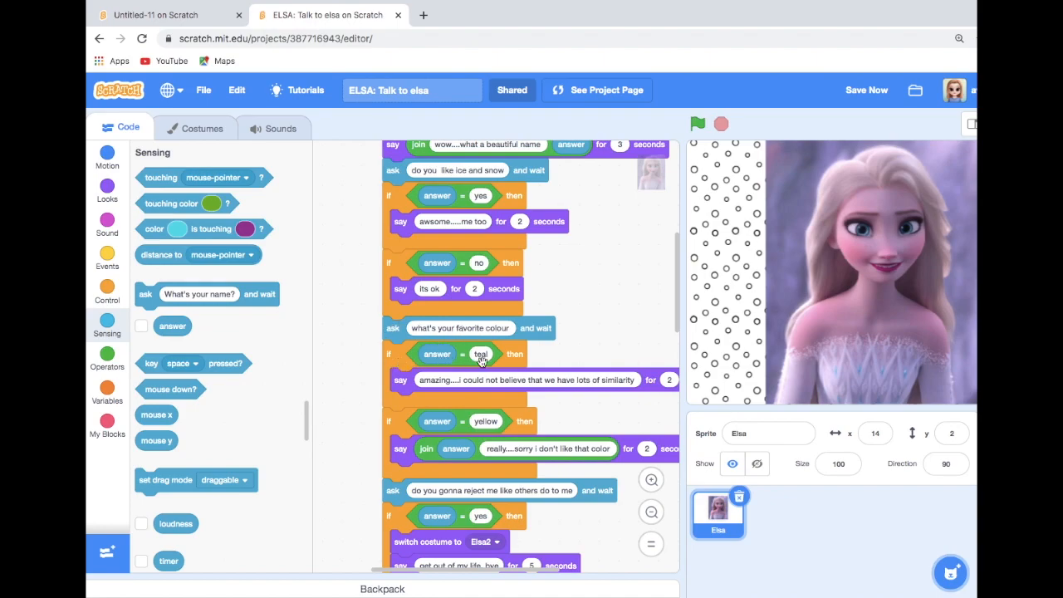
{"action": "mouse_move", "coordinate": [721, 272]}
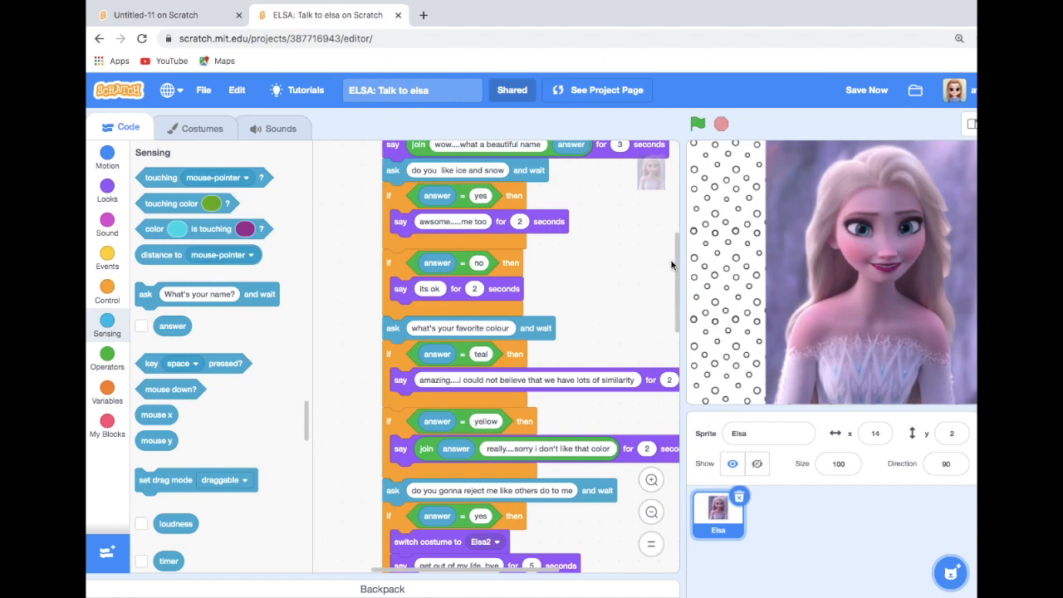
- Scroll through Elsa's singing, talking and sister questions, then back to the green-flag hat block
{"action": "scroll", "scroll_direction": "down", "scroll_amount": 3}
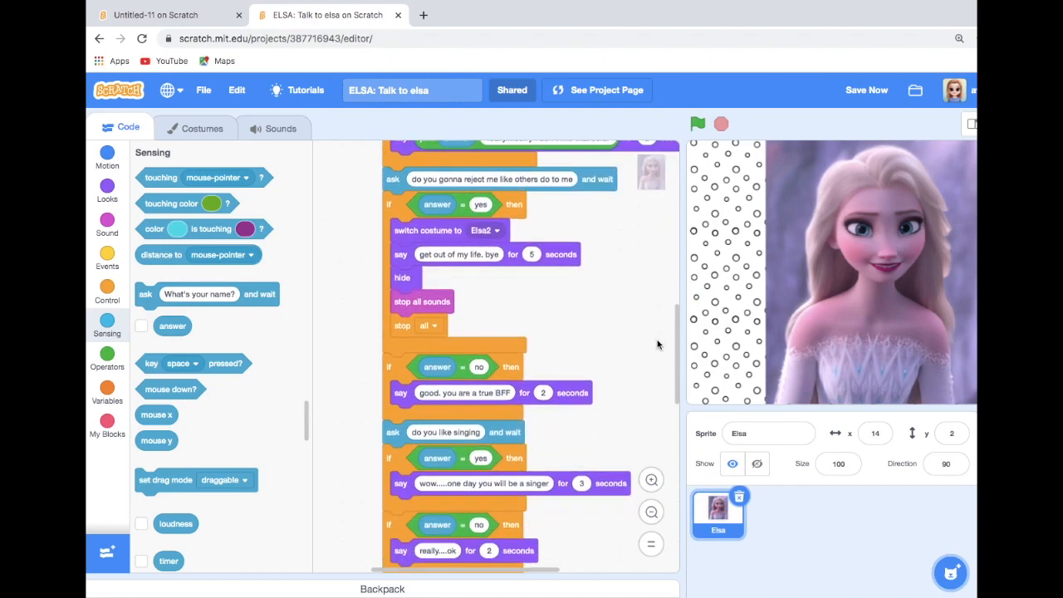
{"action": "scroll", "scroll_direction": "down", "scroll_amount": 3}
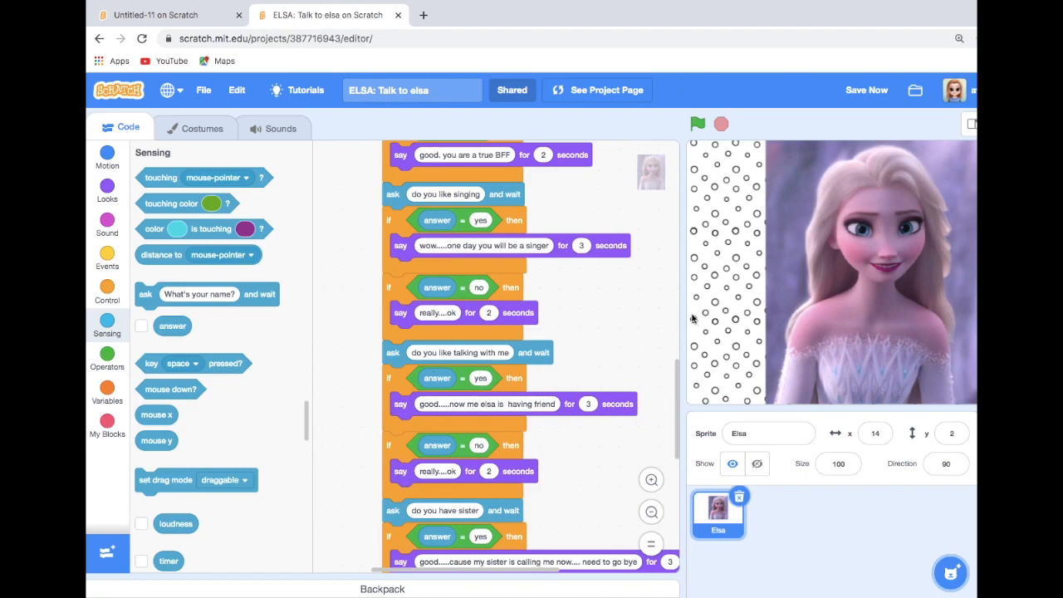
{"action": "scroll", "scroll_direction": "down", "scroll_amount": 3}
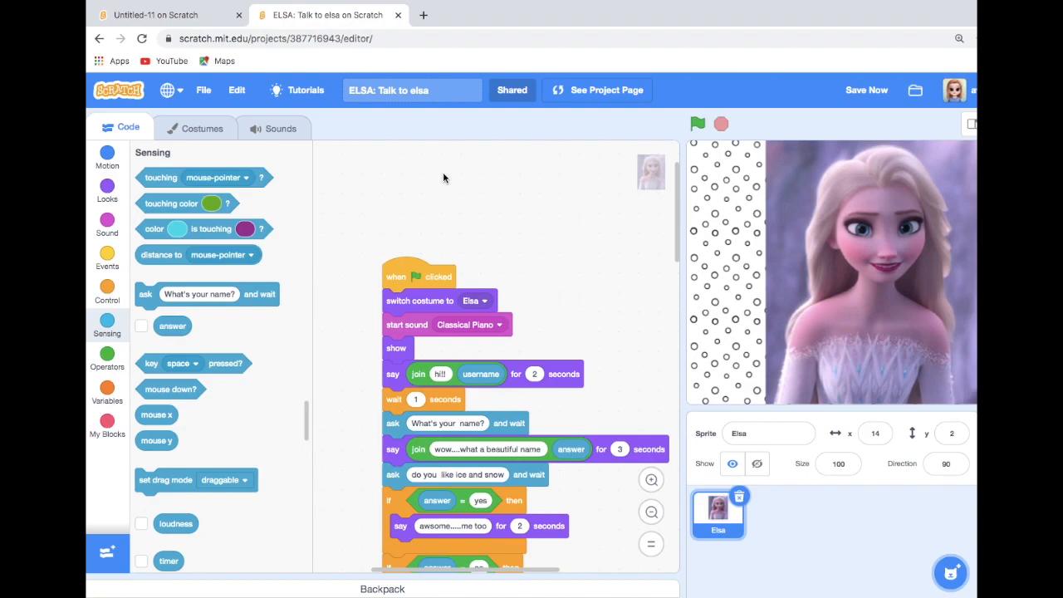
{"action": "mouse_move", "coordinate": [98, 50]}
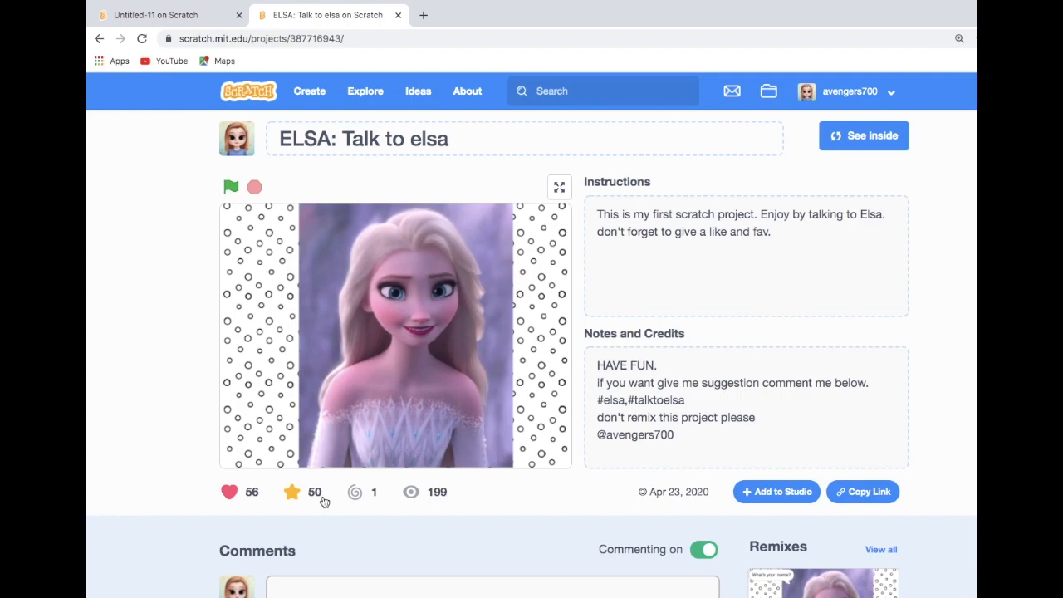
{"action": "mouse_move", "coordinate": [315, 281]}
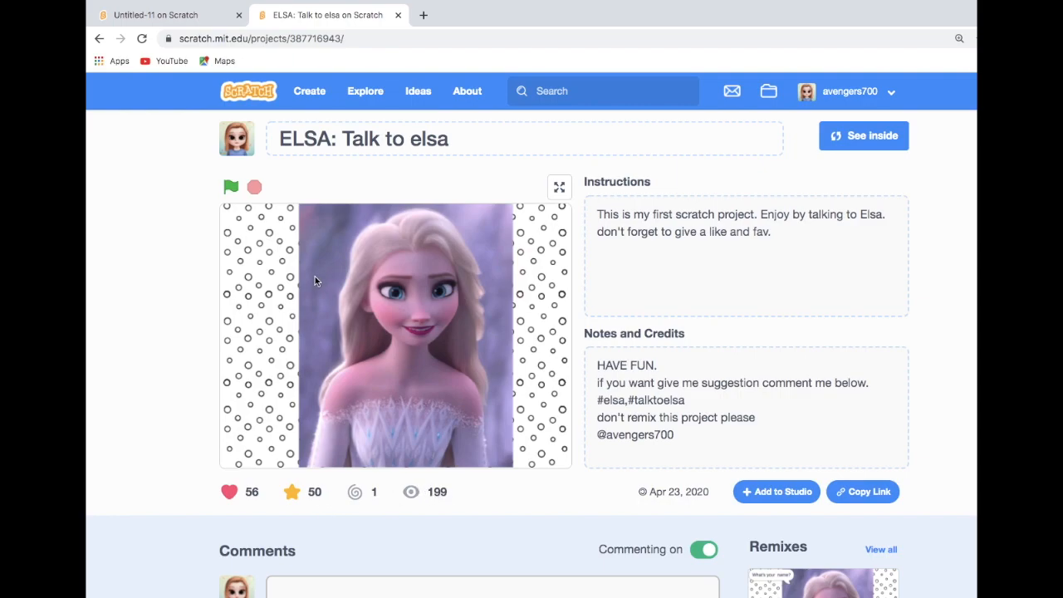
{"action": "mouse_move", "coordinate": [547, 199]}
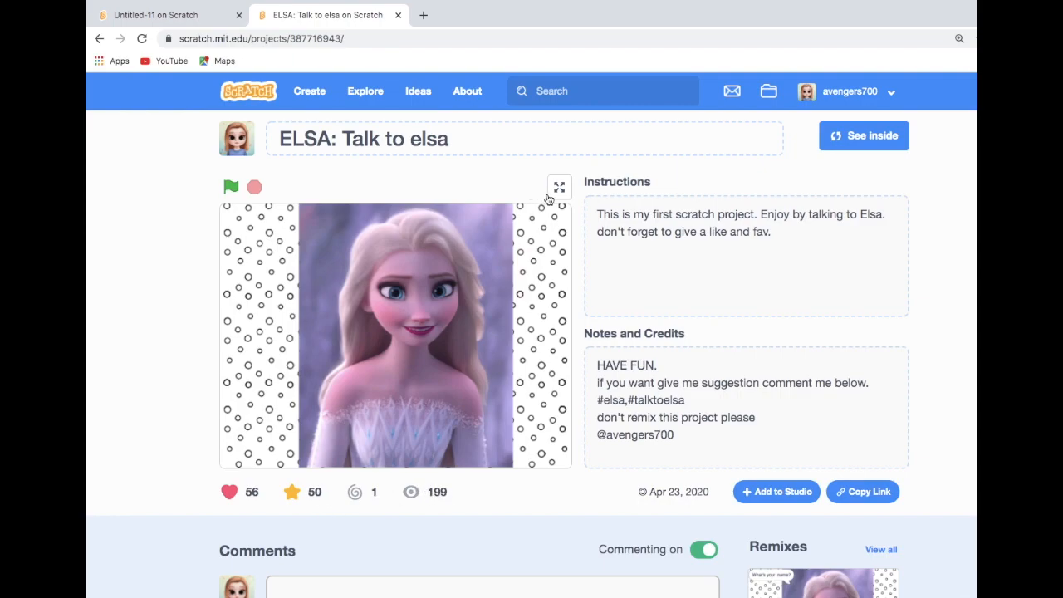
- Show the ELSA: Talk to elsa stage in full screen on the project page
{"action": "left_click", "coordinate": [558, 186]}
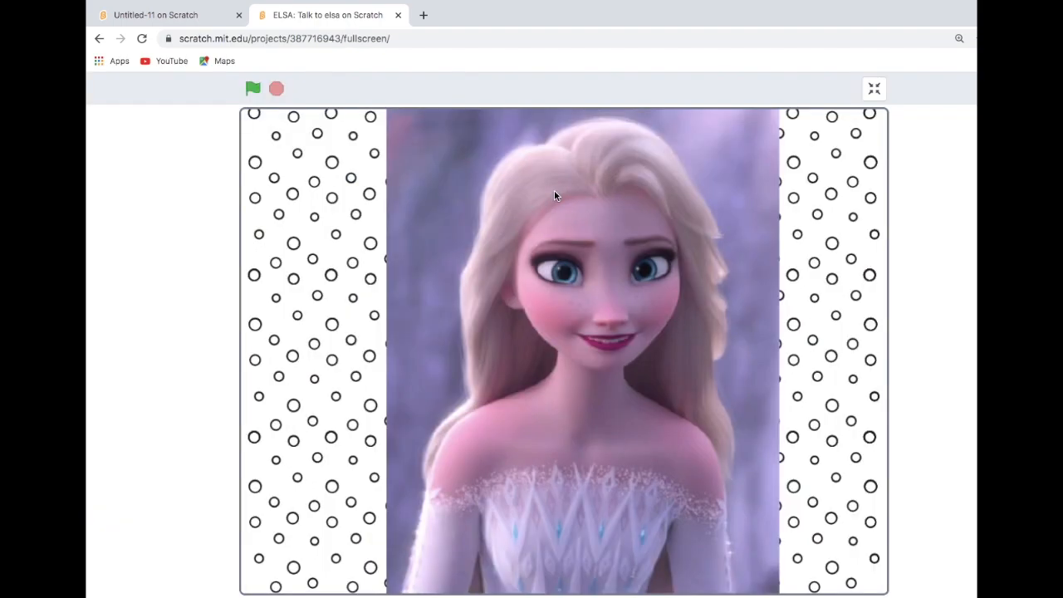